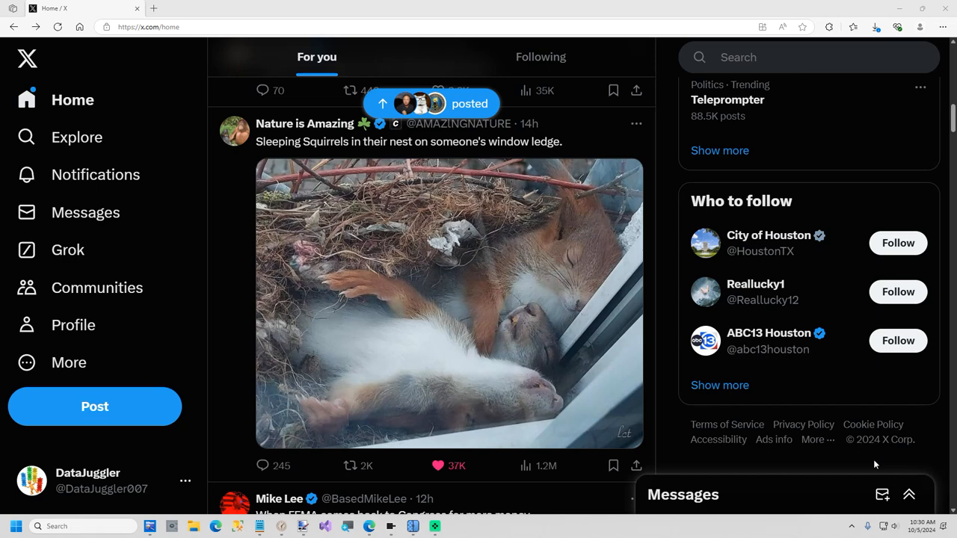
mouse_move(437, 487)
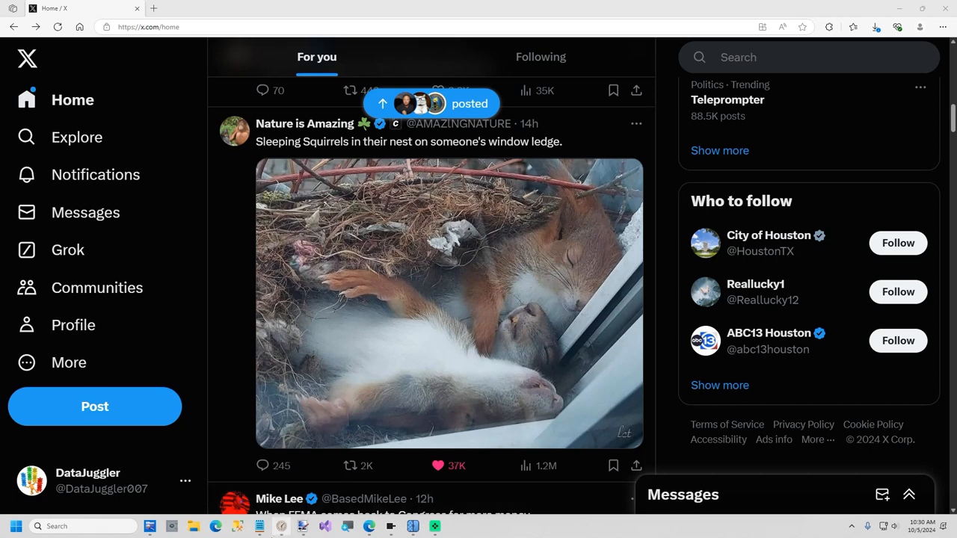
- View the sleeping-squirrels post on X before heading to paint.net
left_click(302, 526)
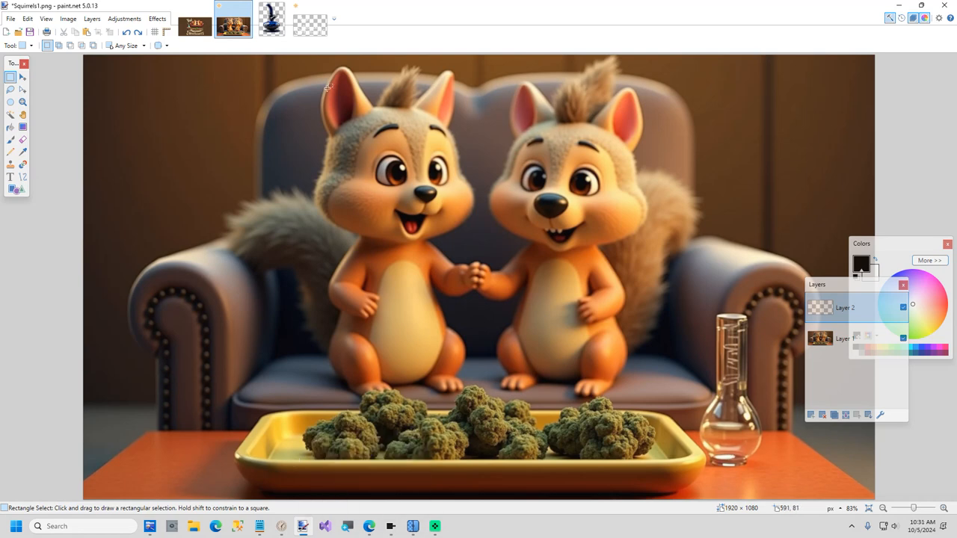
- Show the transparent Bong.png cutout in paint.net, then bring up Pinokio
left_click(270, 18)
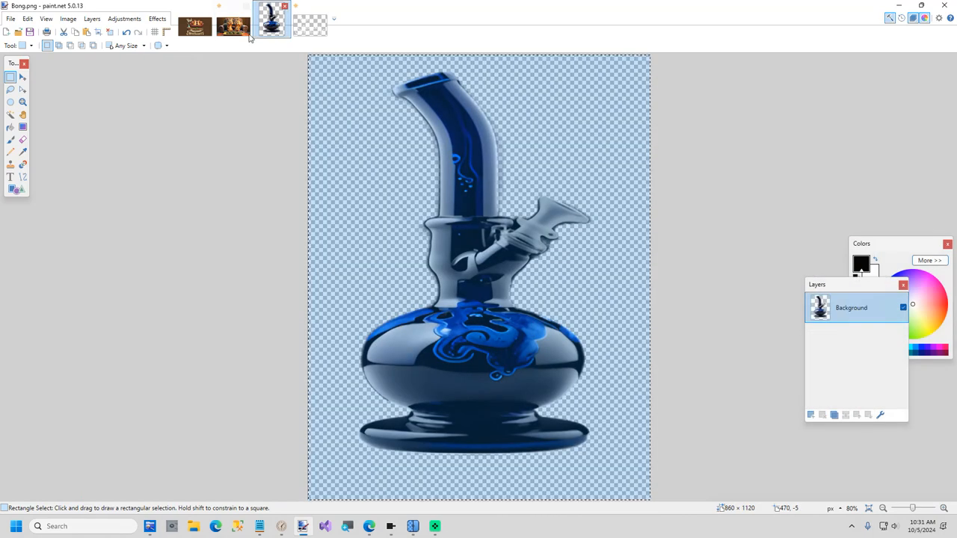
left_click(194, 27)
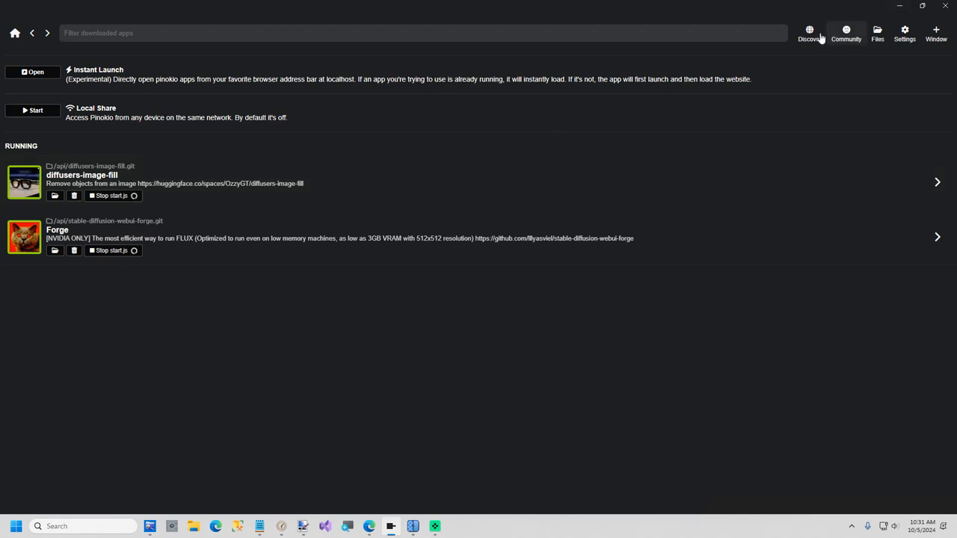
- Browse Pinokio's Discover catalogue, then return and launch the running diffusers-image-fill app
left_click(831, 33)
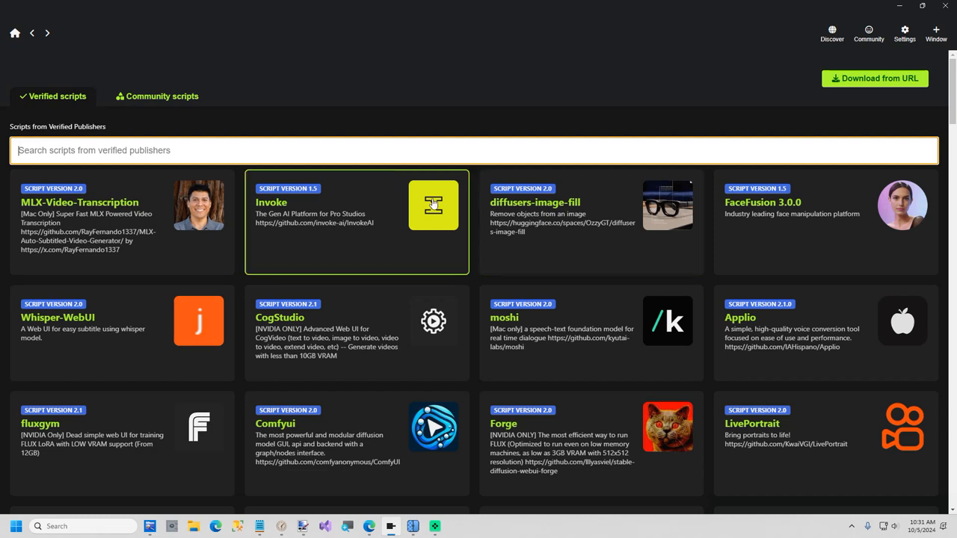
left_click(33, 33)
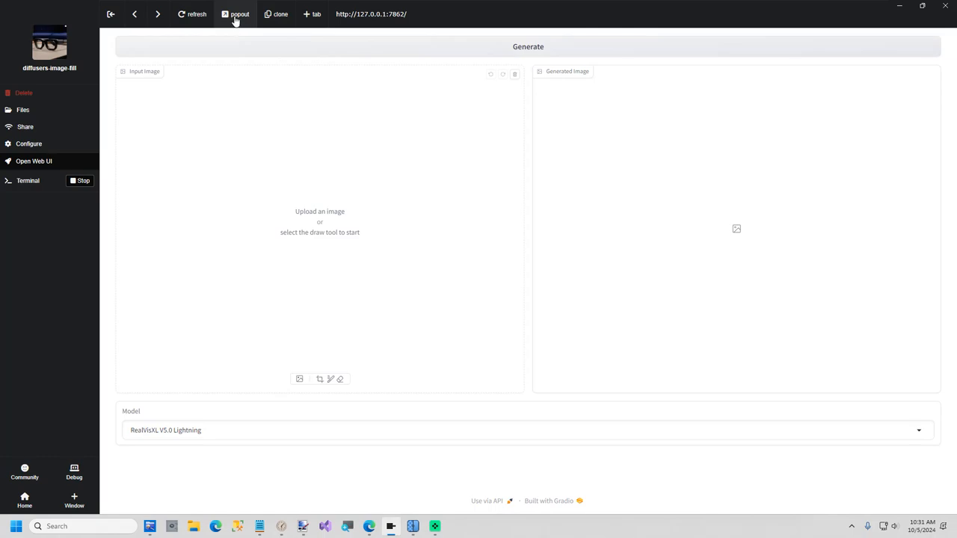
- Load the squirrel image in the browser app, brush a mask over the bong and start generating
left_click(240, 14)
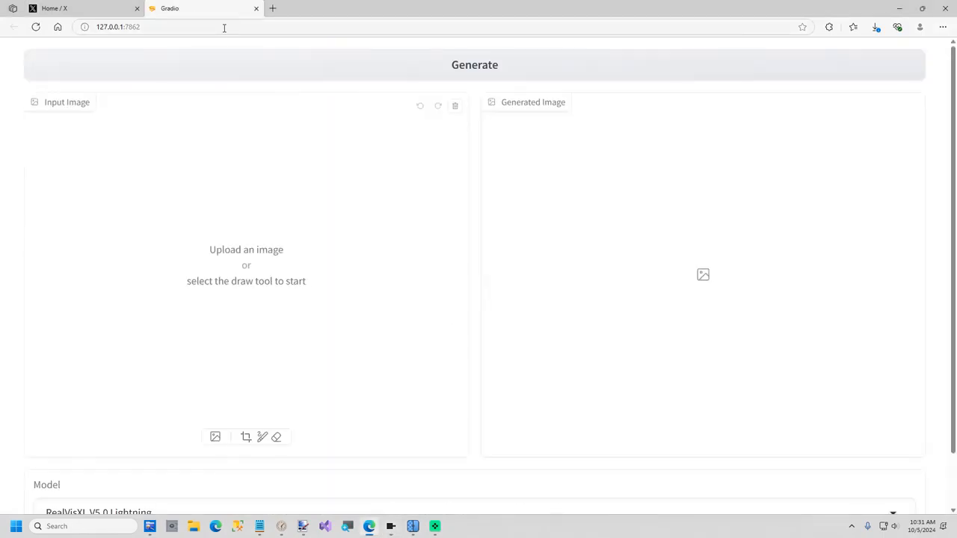
mouse_move(167, 233)
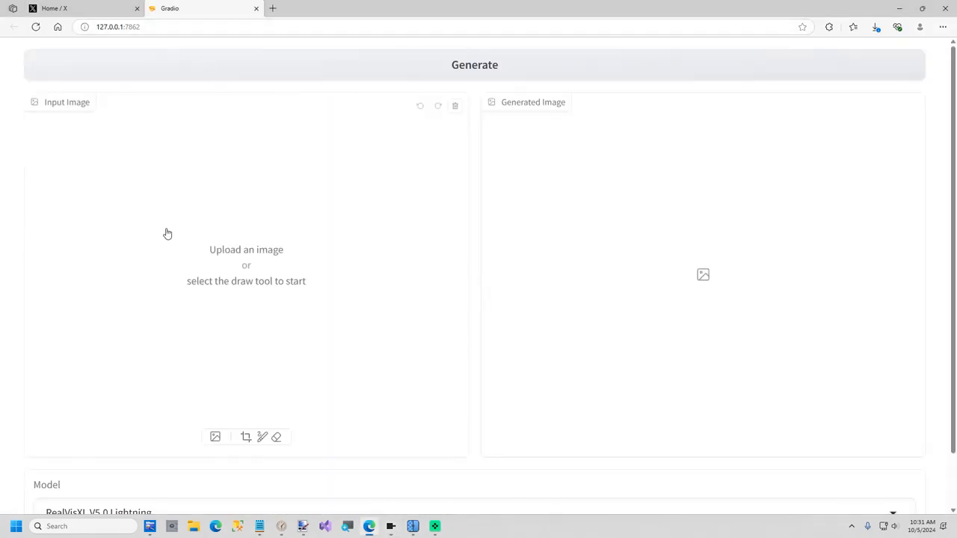
mouse_move(227, 185)
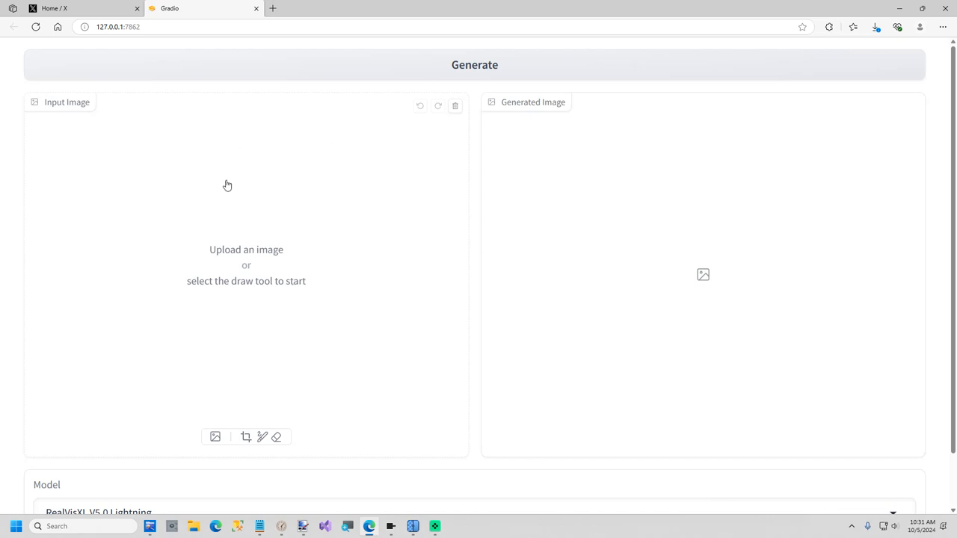
mouse_move(231, 254)
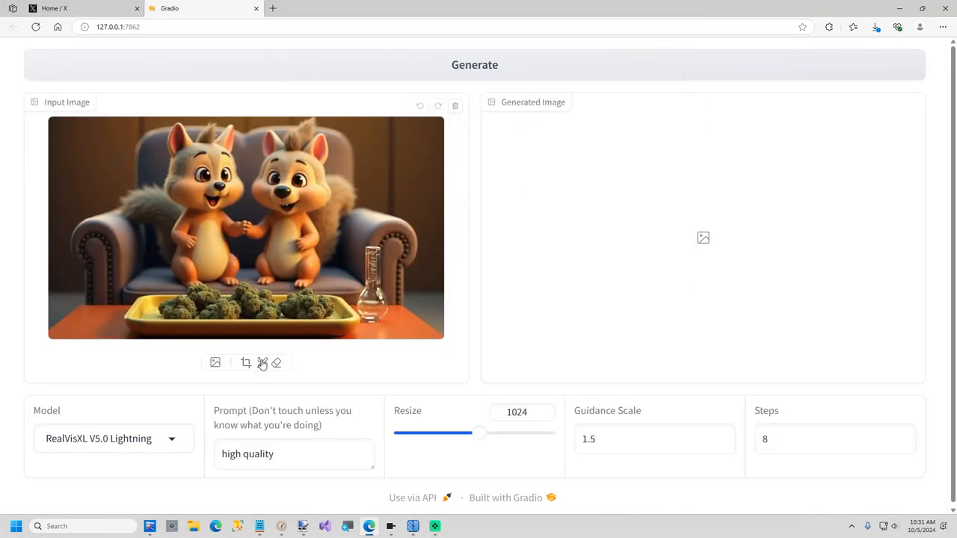
left_click(262, 363)
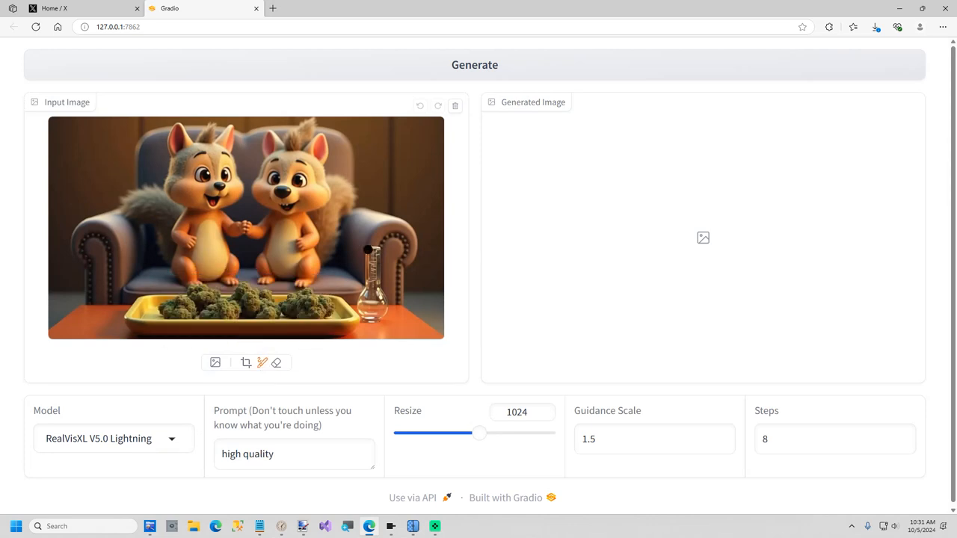
left_click_drag(372, 247, 373, 314)
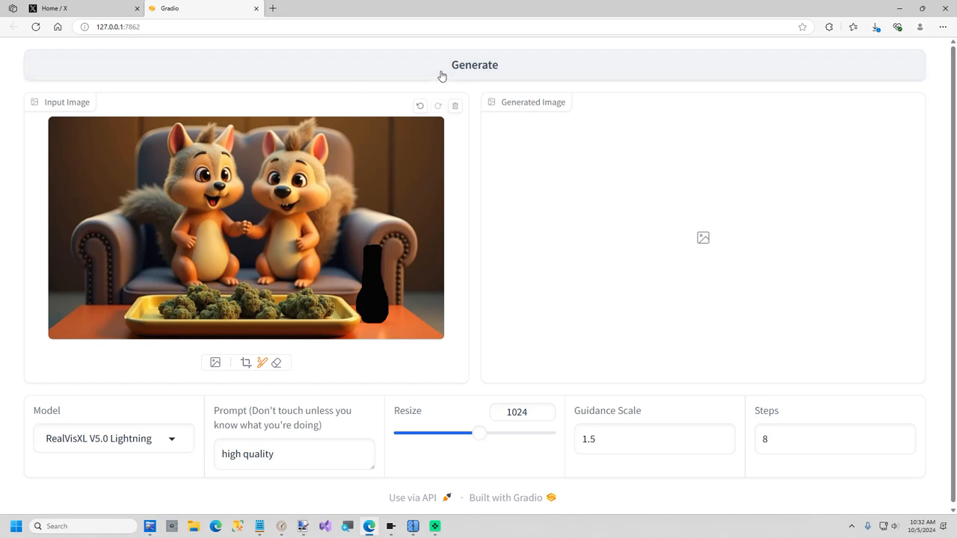
left_click(474, 66)
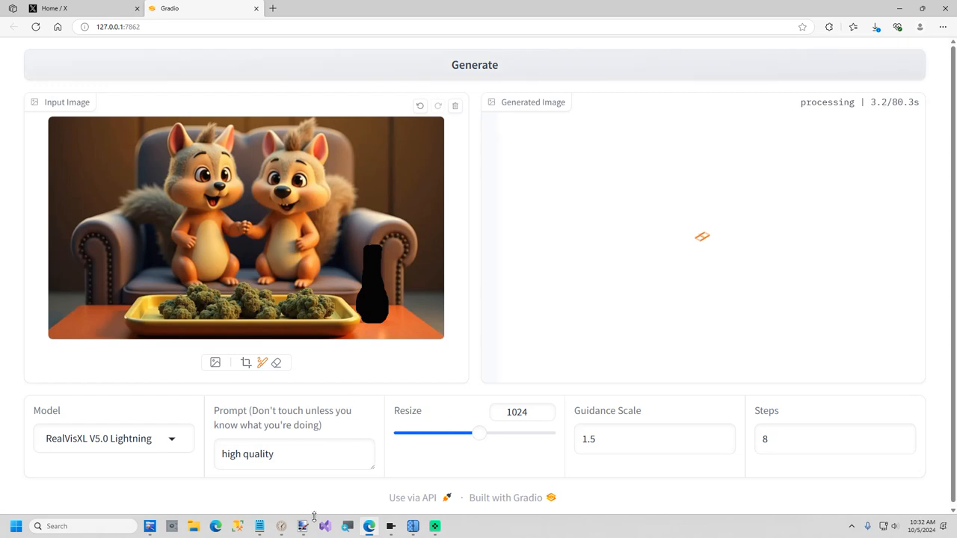
mouse_move(368, 526)
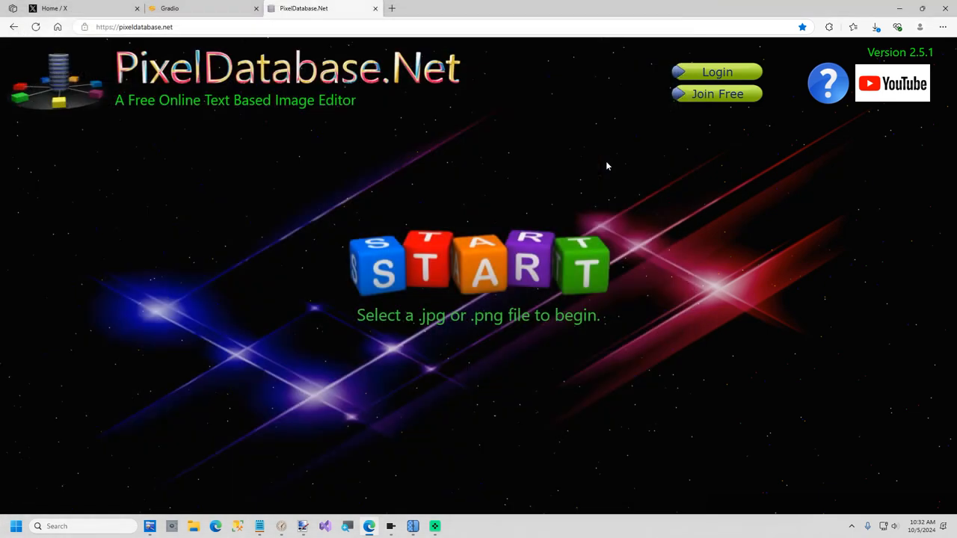
- Load the squirrel image into PixelDatabase.Net with Color Picker sampling enabled
left_click(479, 266)
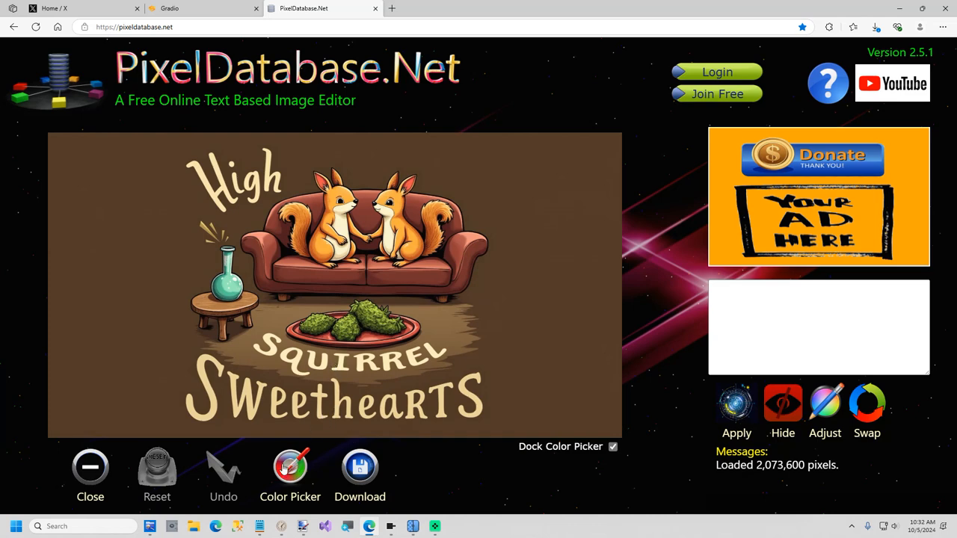
left_click(290, 466)
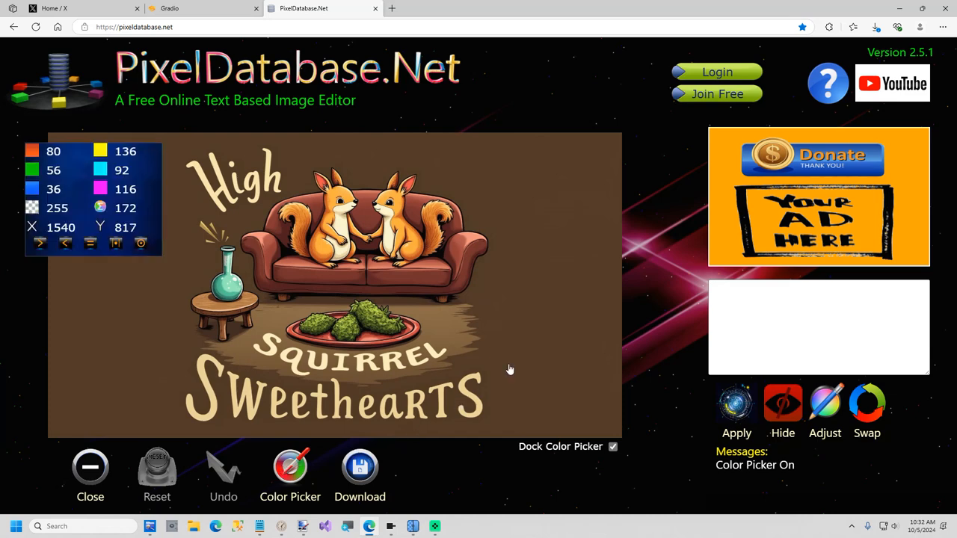
mouse_move(490, 365)
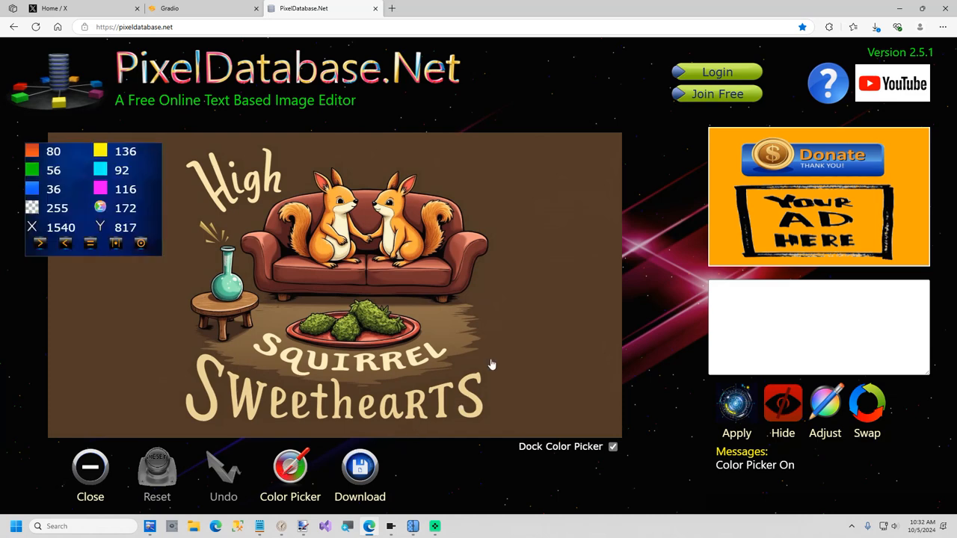
mouse_move(283, 368)
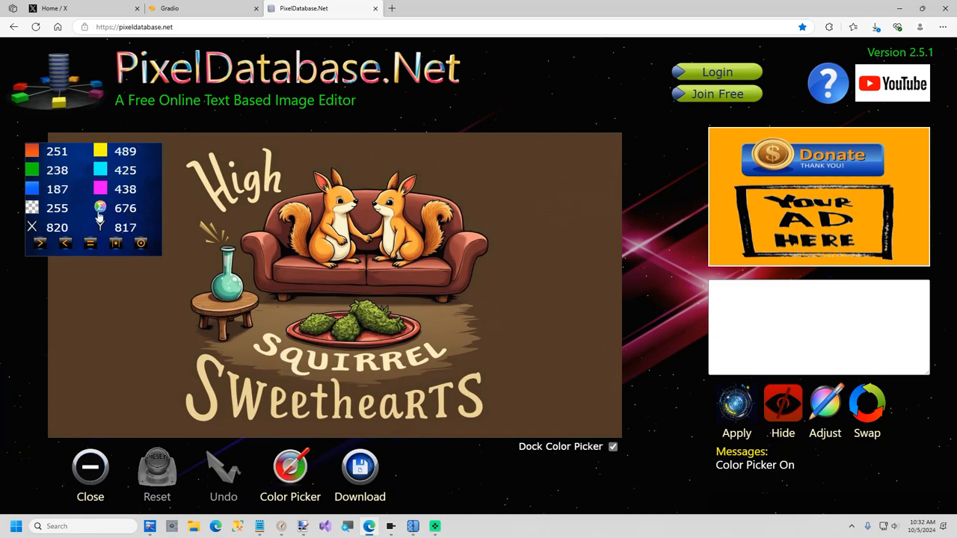
mouse_move(281, 402)
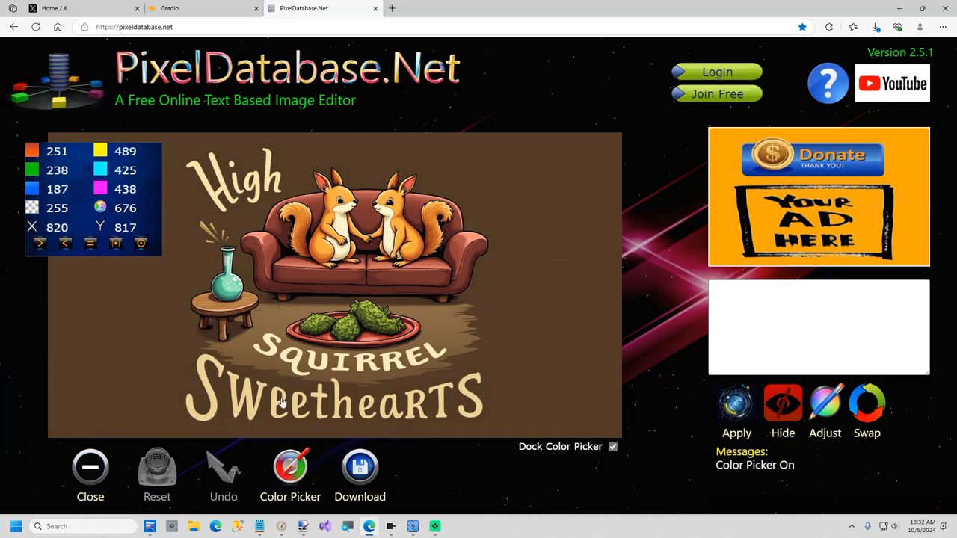
mouse_move(278, 407)
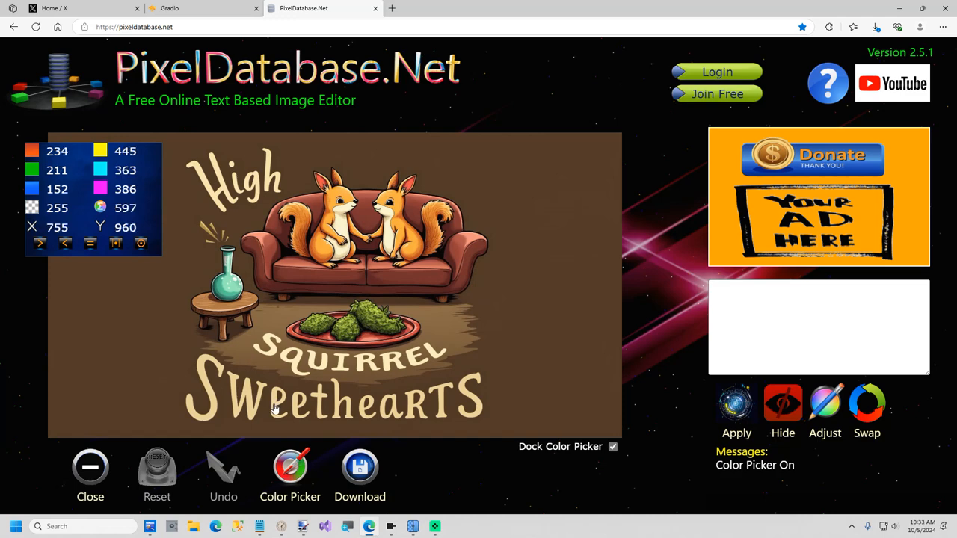
mouse_move(232, 294)
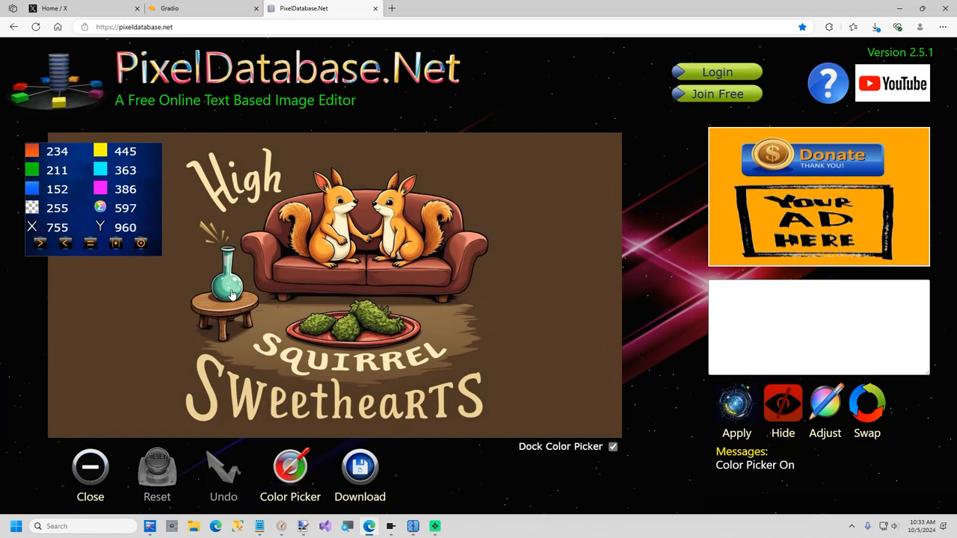
mouse_move(341, 227)
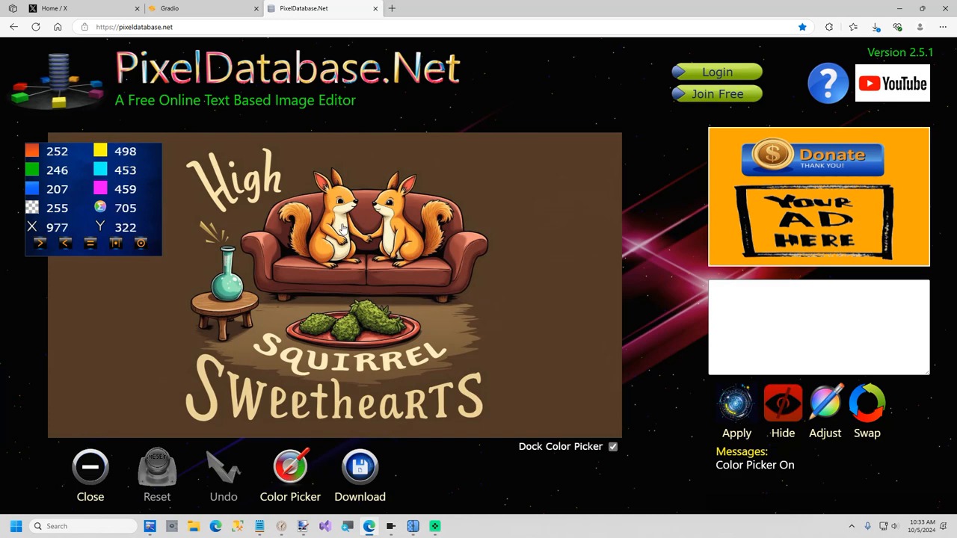
mouse_move(389, 310)
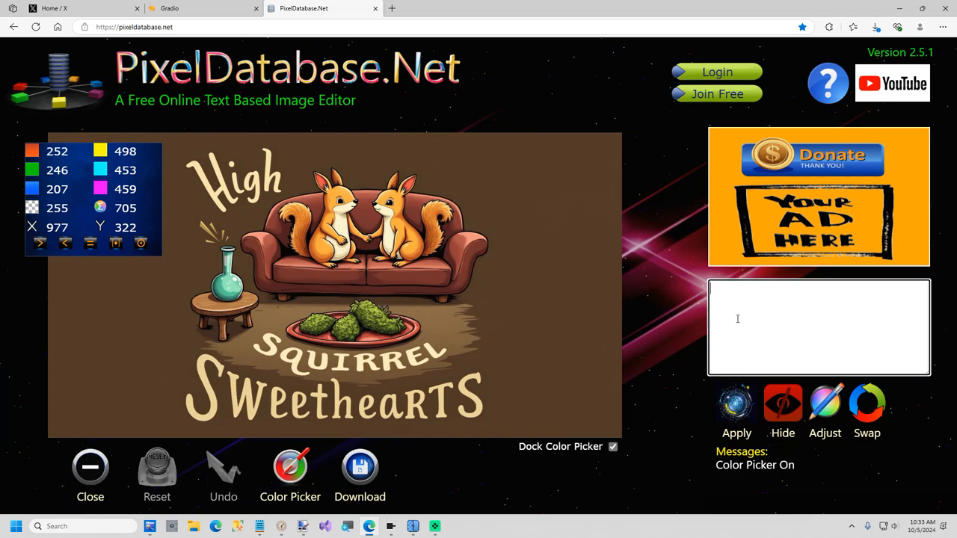
- Apply a 'Hide / Total < 570' command, leaving mostly the pale lettering
type("Hide")
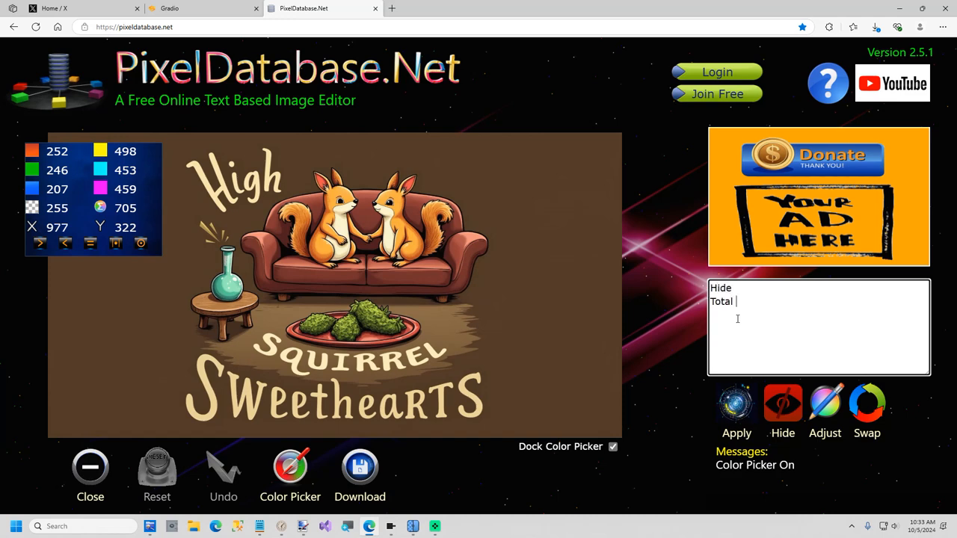
type("< 570")
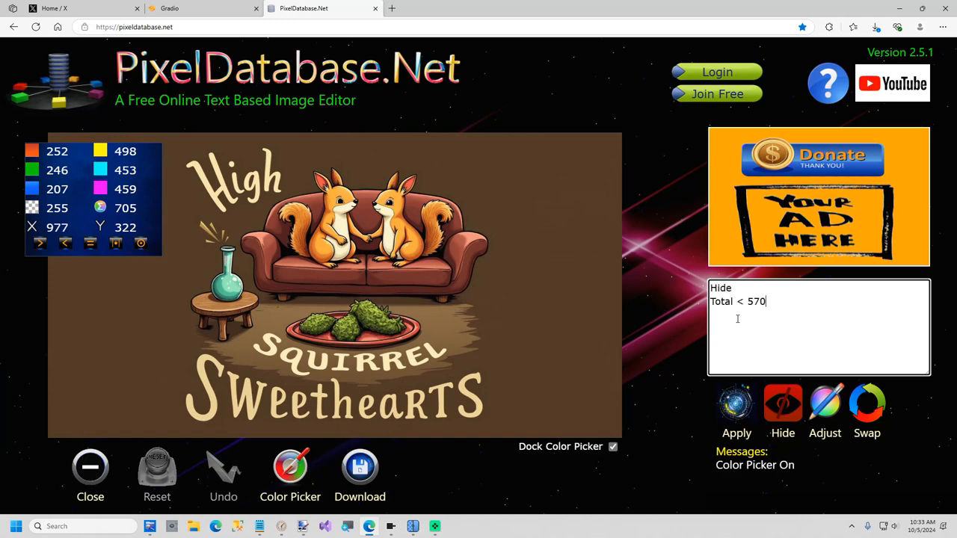
left_click(735, 404)
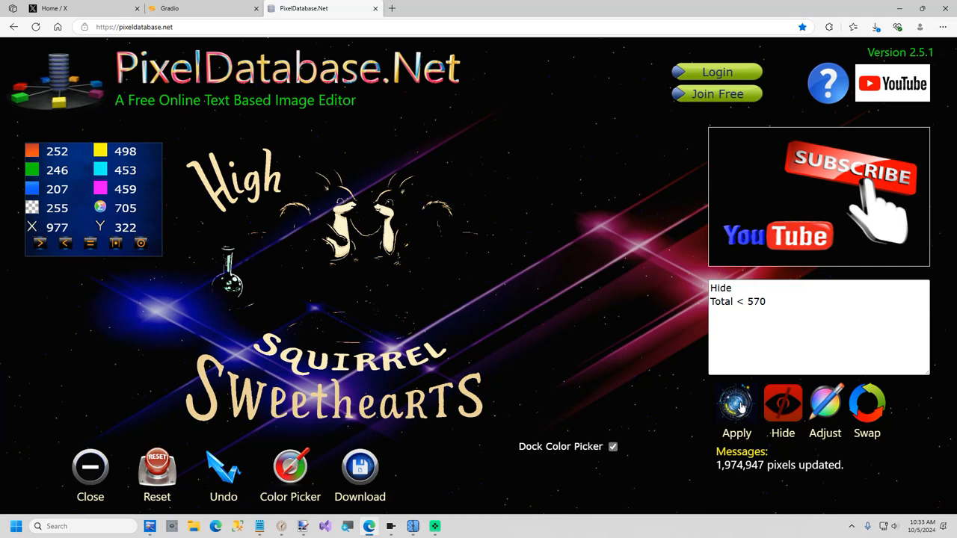
mouse_move(389, 333)
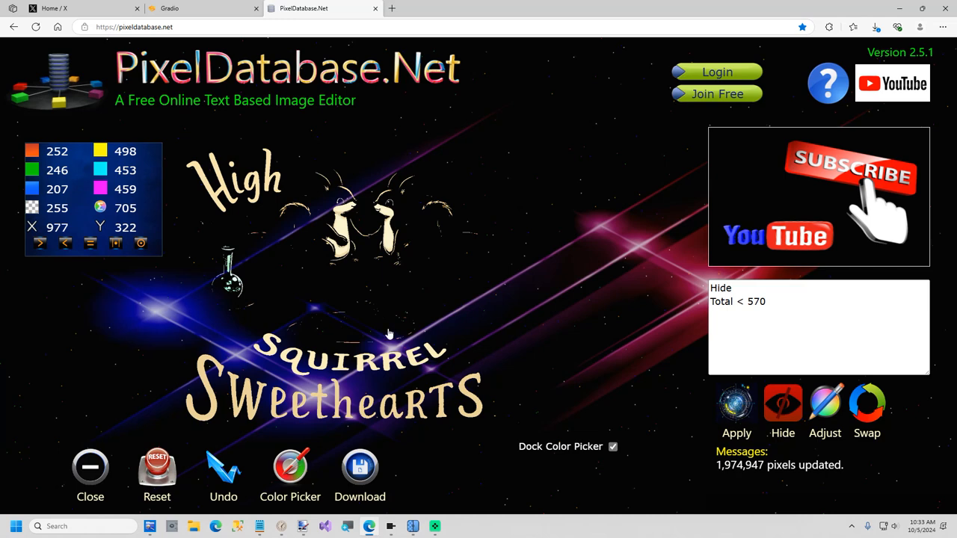
mouse_move(284, 198)
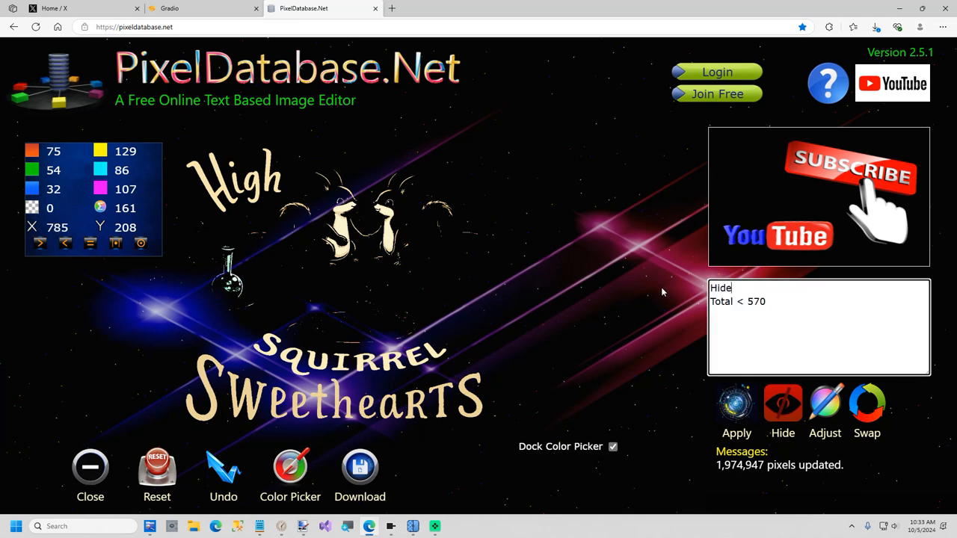
- Apply 'Hide / X > 785 / Y < 695' to remove the squirrel figures beside the word High
type("X")
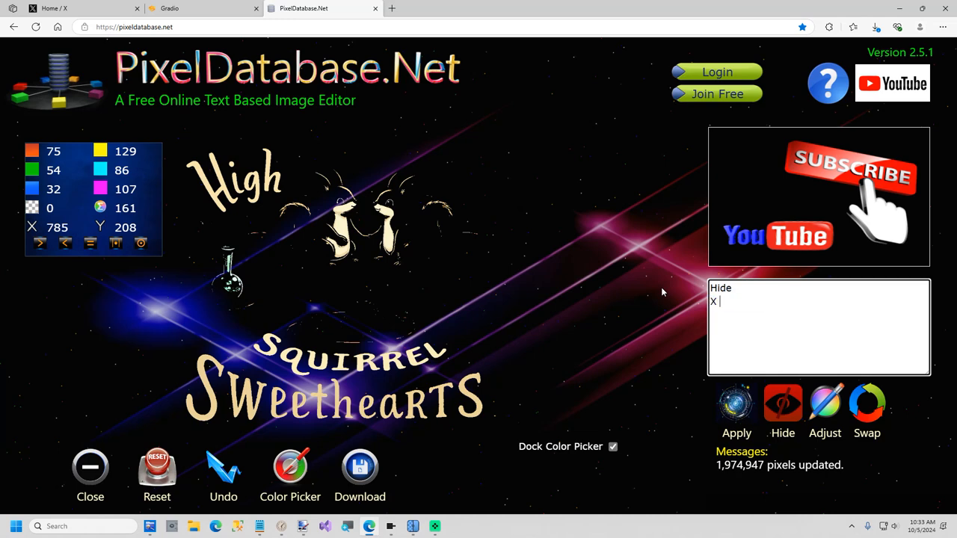
type("> 785")
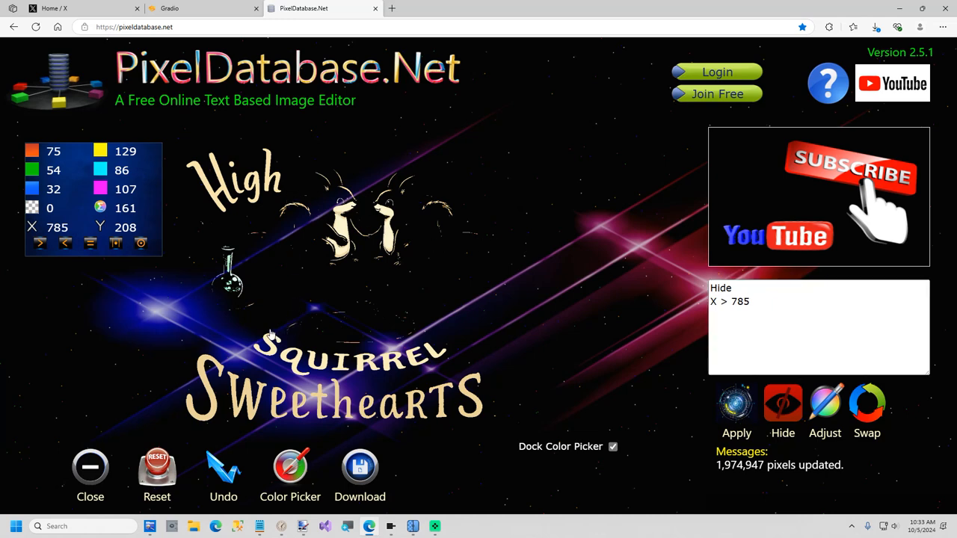
left_click(819, 326)
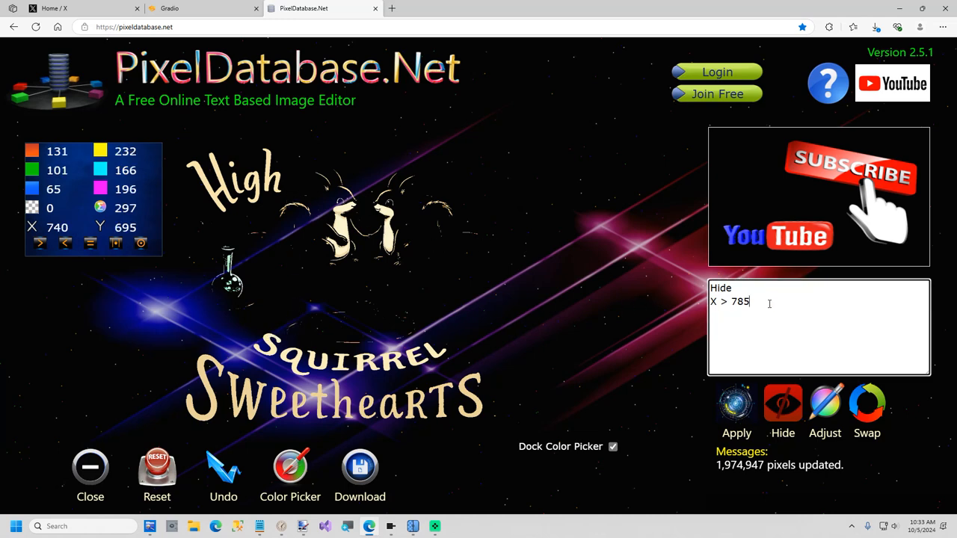
type("Y <")
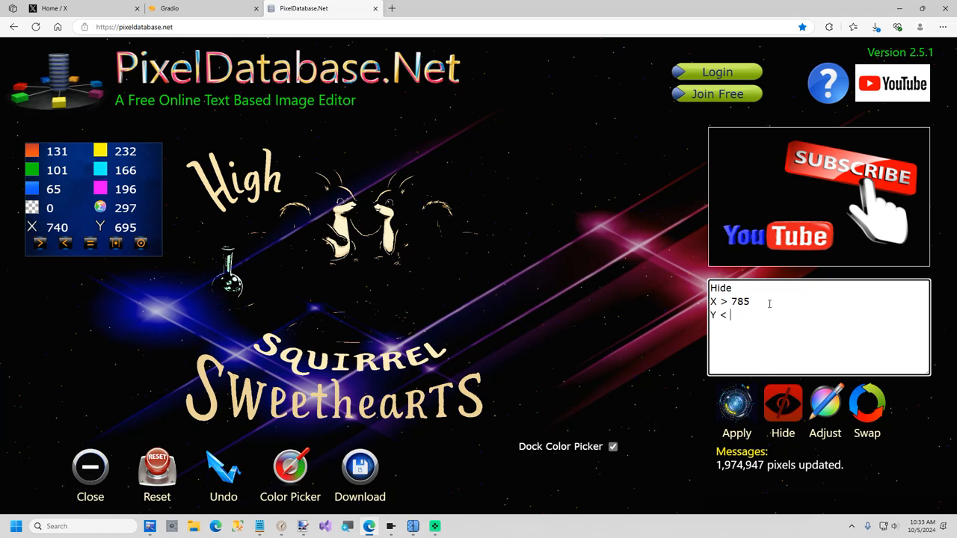
type("695")
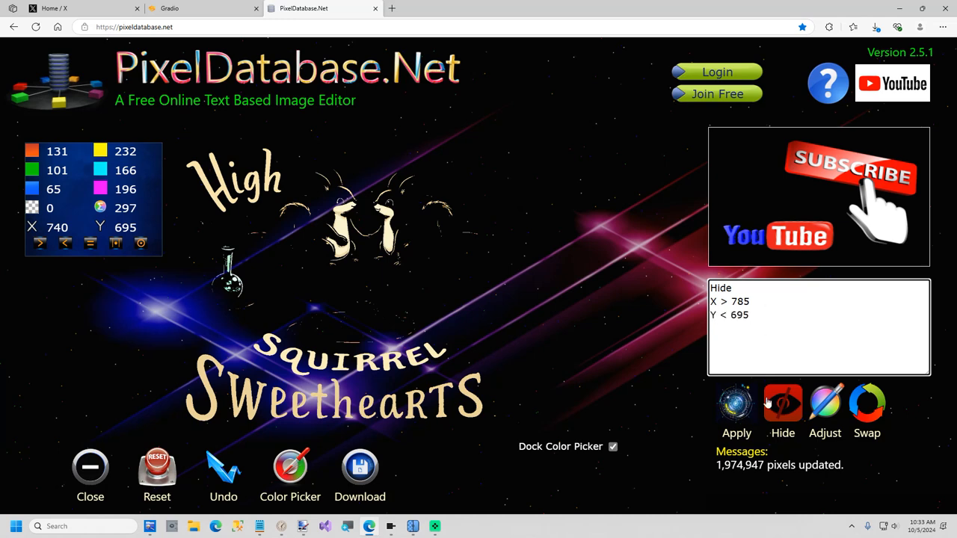
left_click(736, 406)
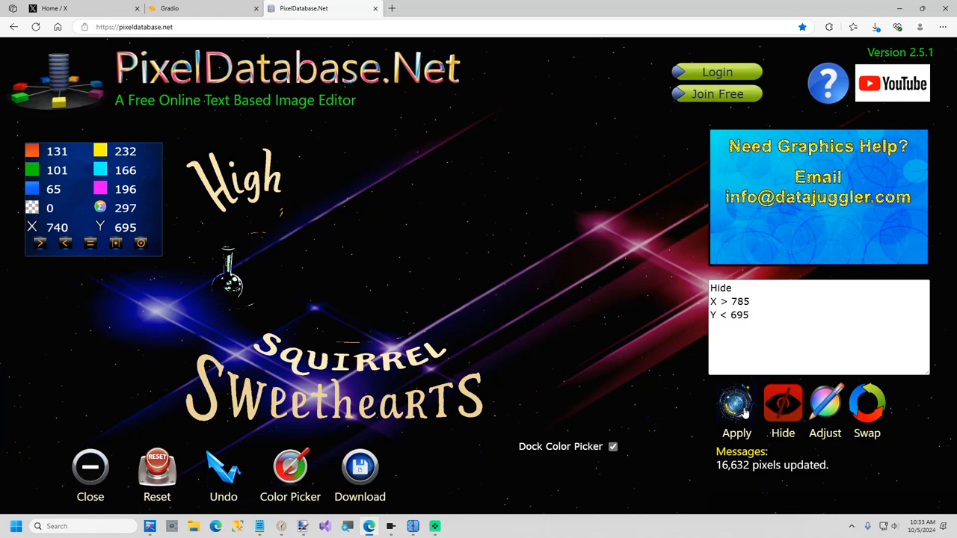
mouse_move(226, 222)
type("Y")
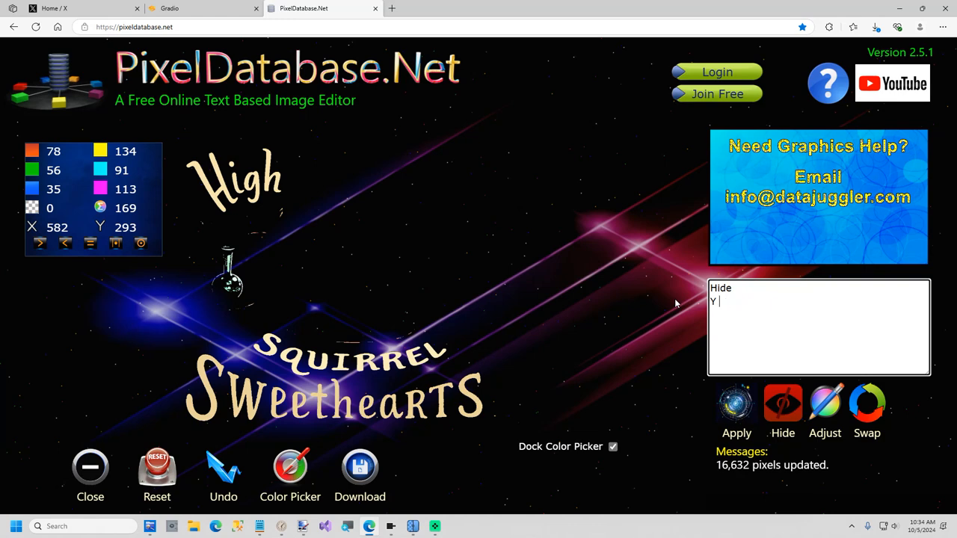
- Enter 'Hide / Y Between 293 700' to clear the small bong between High and SQUIRREL
type("Between")
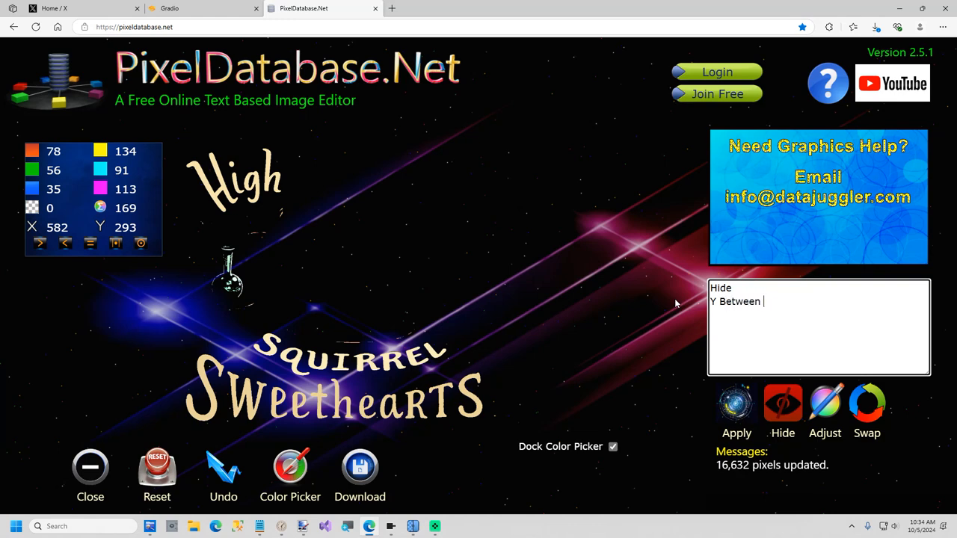
type("293")
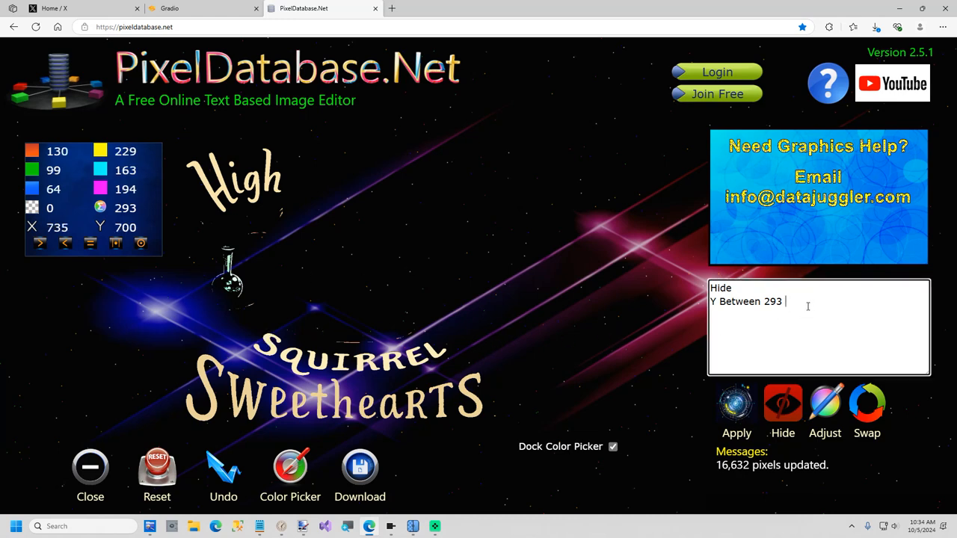
type("700")
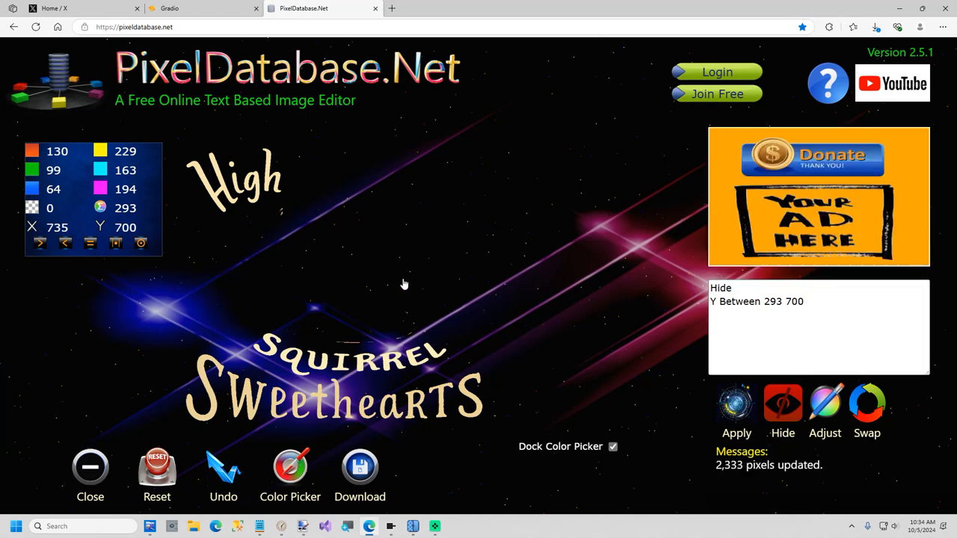
mouse_move(410, 473)
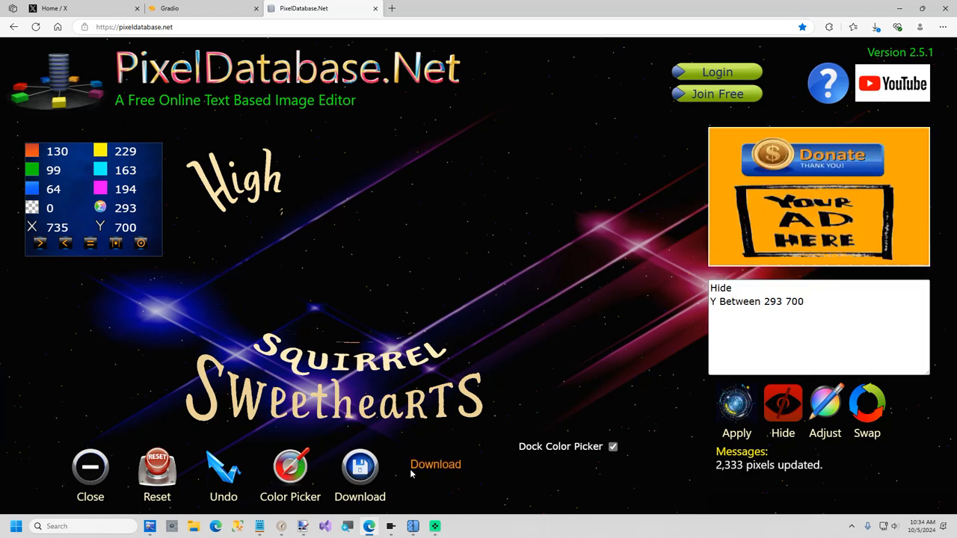
- Download the edited image and save it to a chosen location
left_click(873, 27)
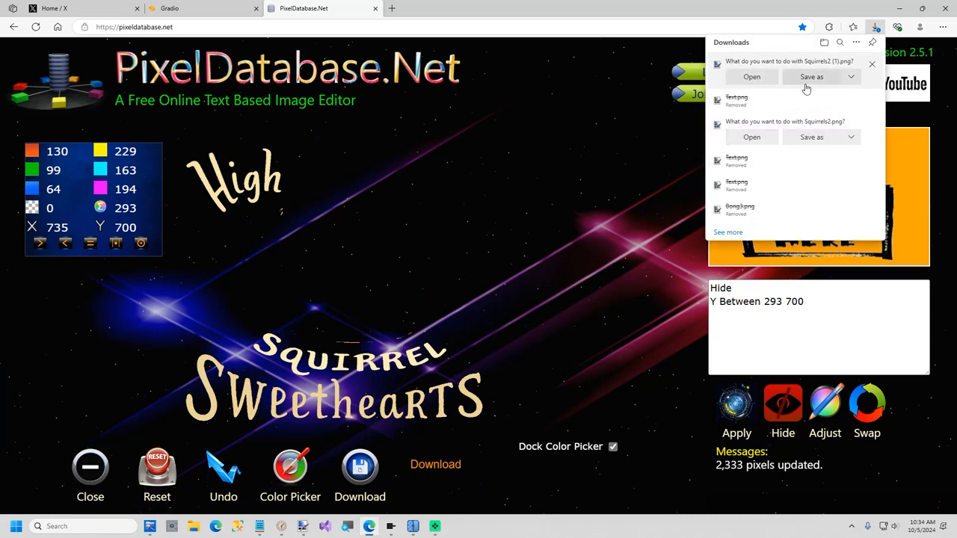
left_click(810, 77)
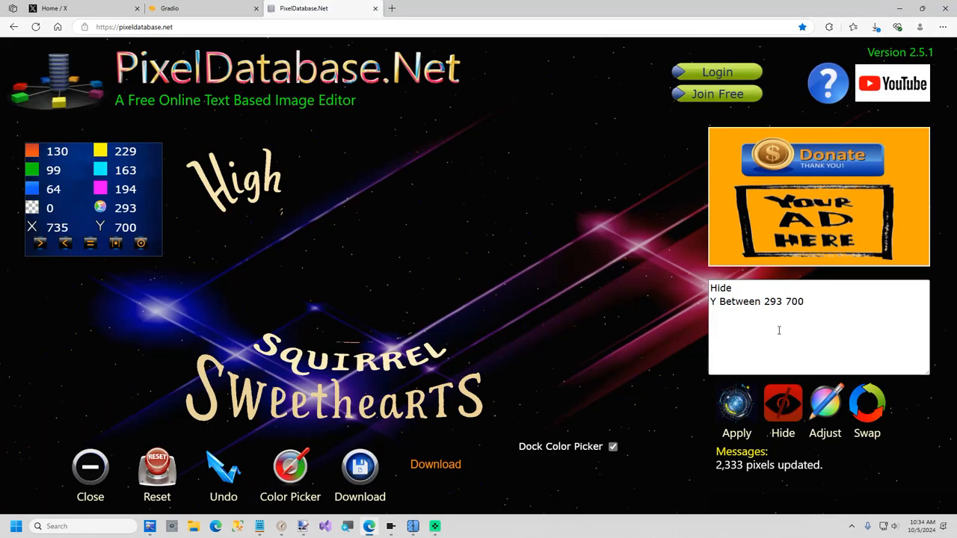
- Apply 'Update / Set Color White' to the remaining text and save it as Text.png in Temp
triple_click(755, 302)
type("Set C")
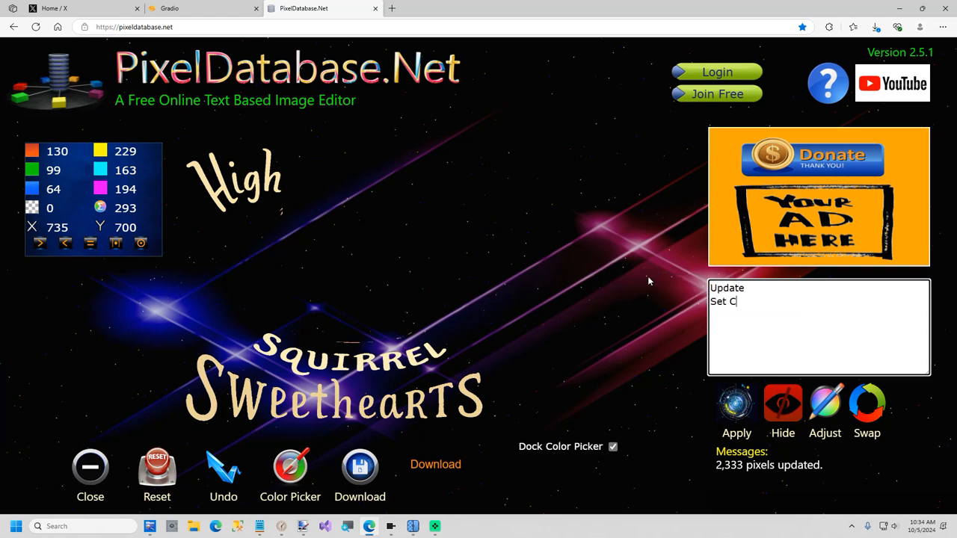
type("olor White")
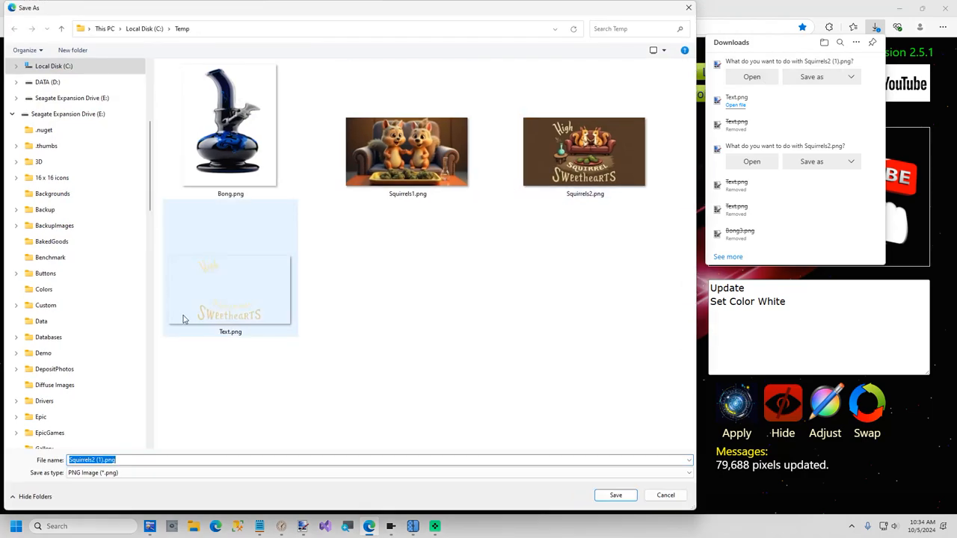
left_click(616, 495)
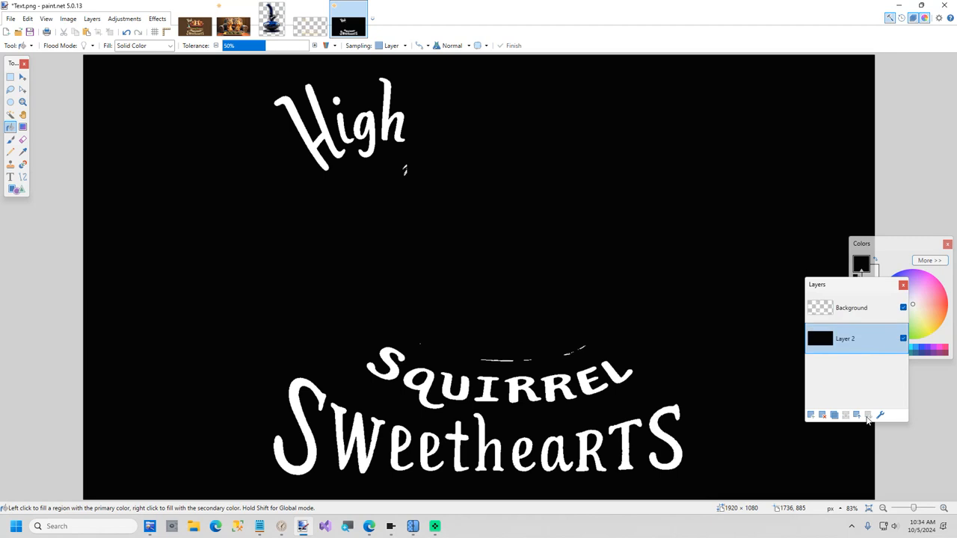
- Erase the stray white specks near SQUIRREL with the Eraser on the lettering layer
left_click(9, 140)
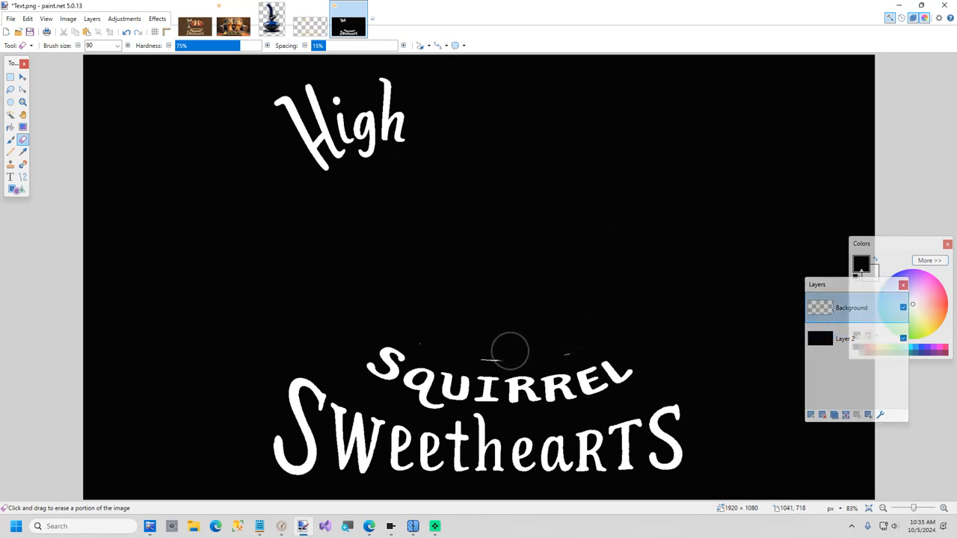
mouse_move(571, 347)
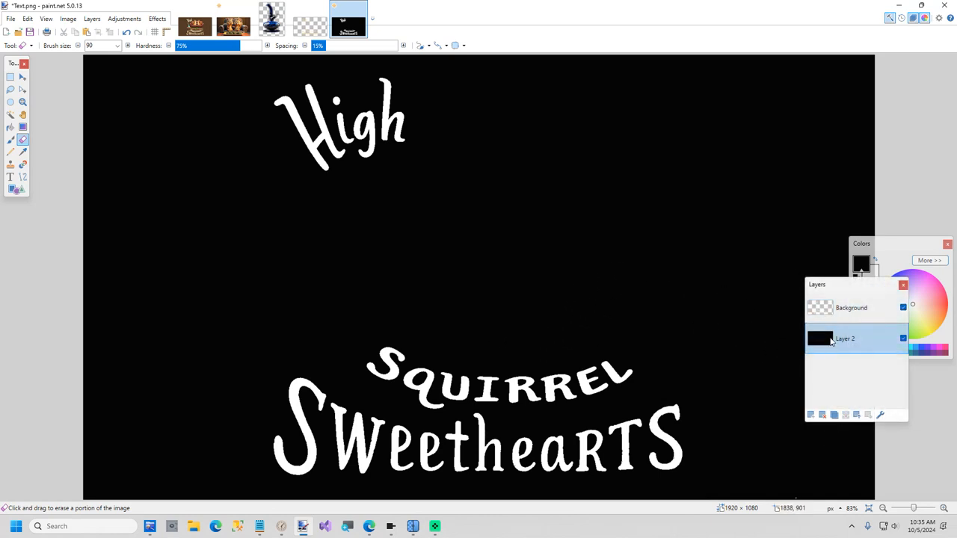
mouse_move(894, 341)
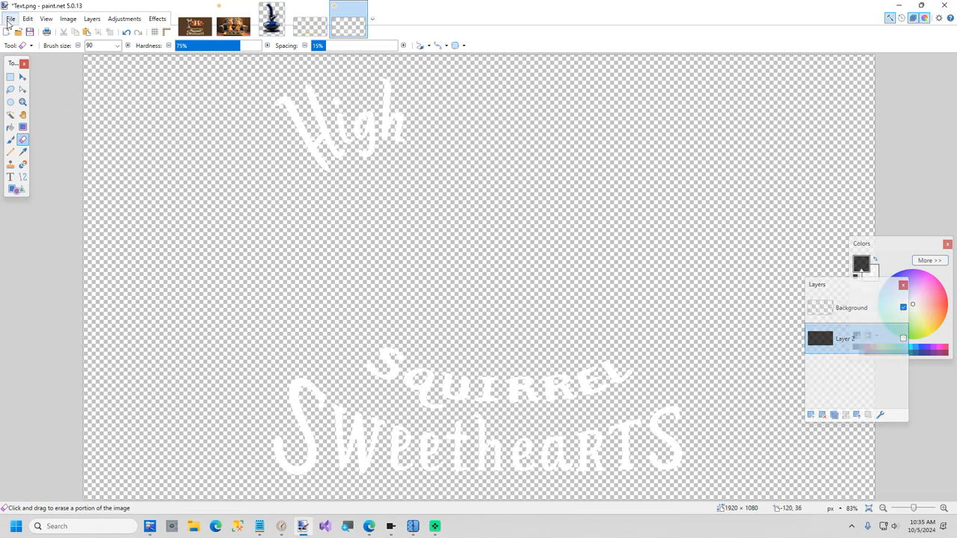
- Select and lower the word High toward SQUIRREL, crop the canvas to 1130×725, then select all
left_click(10, 78)
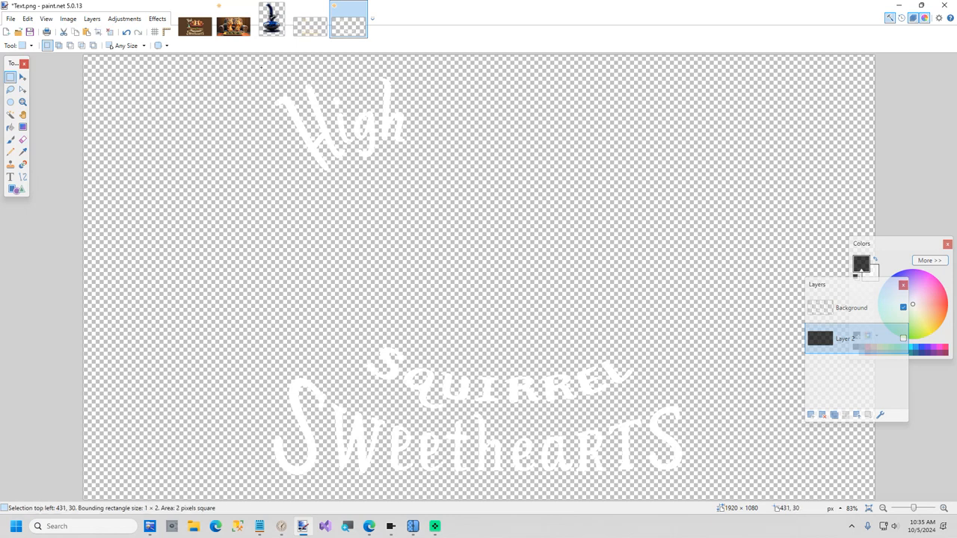
left_click_drag(260, 69, 434, 173)
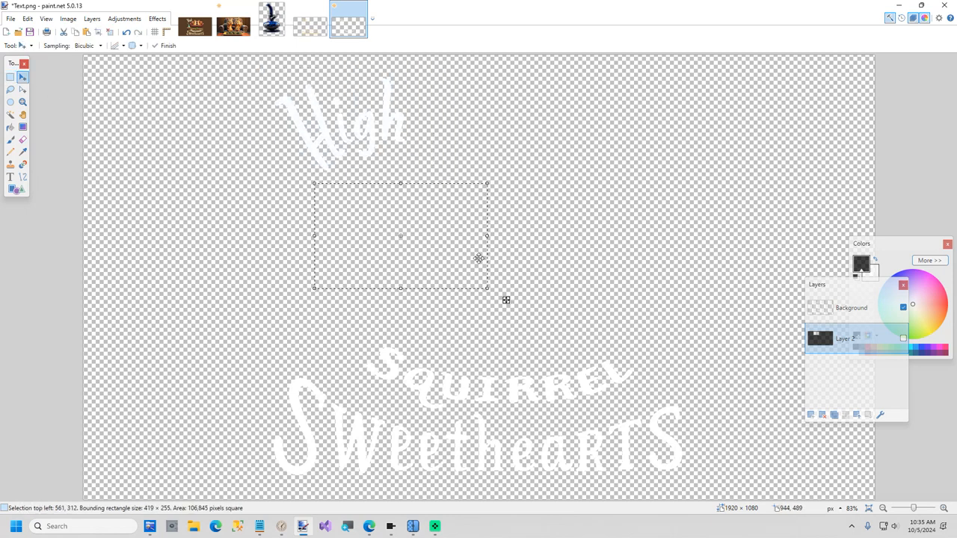
left_click(851, 308)
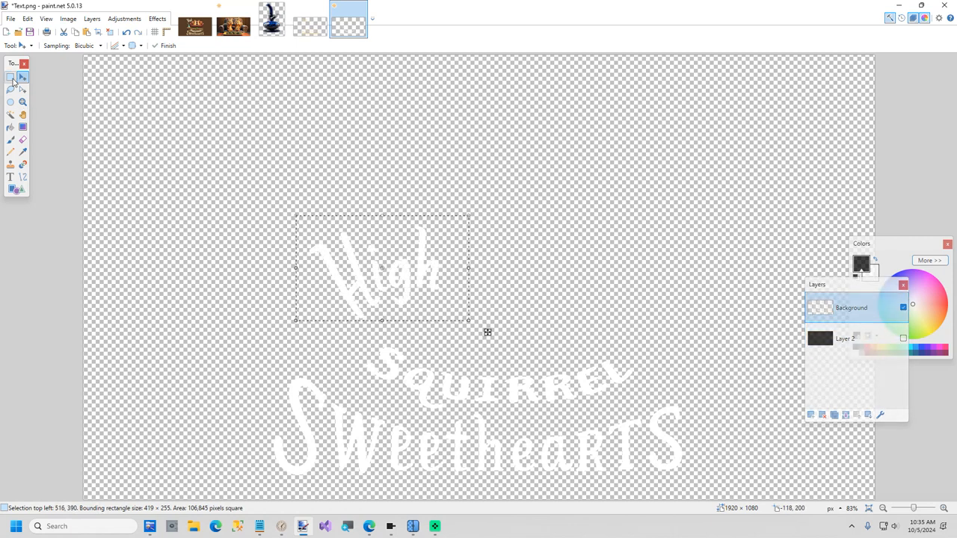
left_click(10, 76)
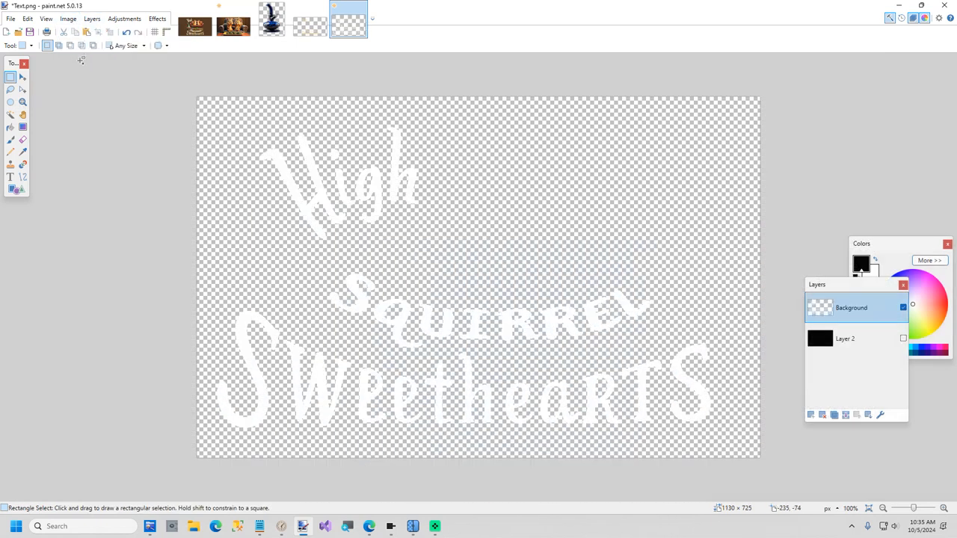
key("ctrl+a")
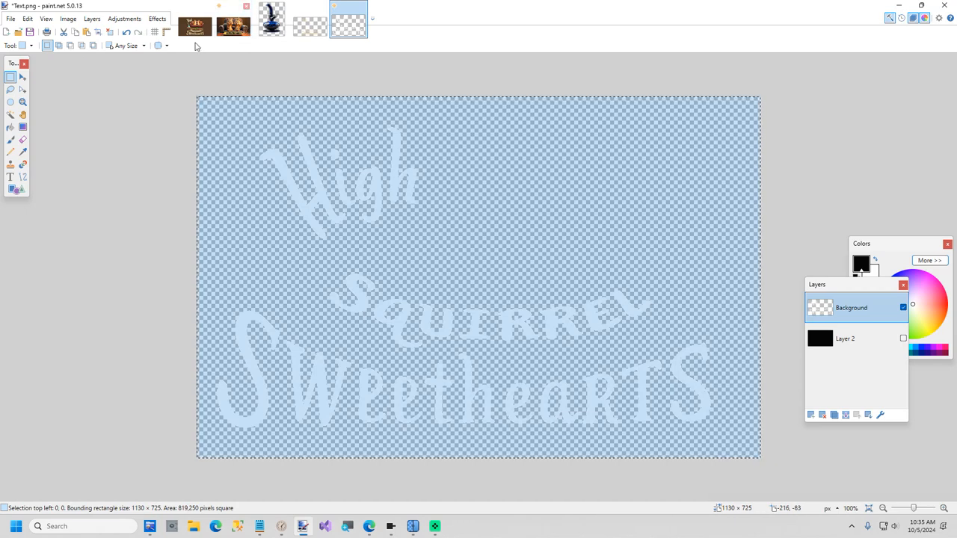
mouse_move(327, 481)
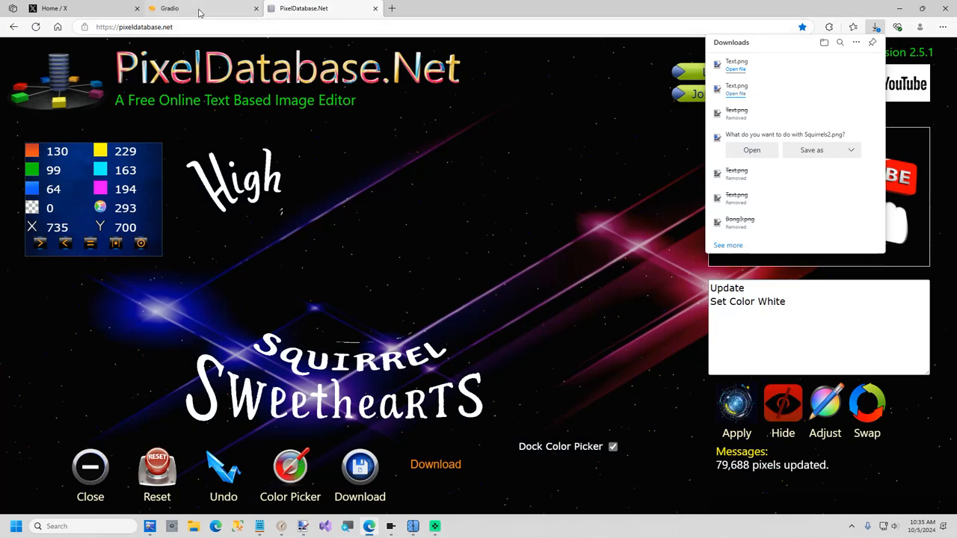
- Check the Gradio fill result against the original, then close the Google search tab
left_click(171, 9)
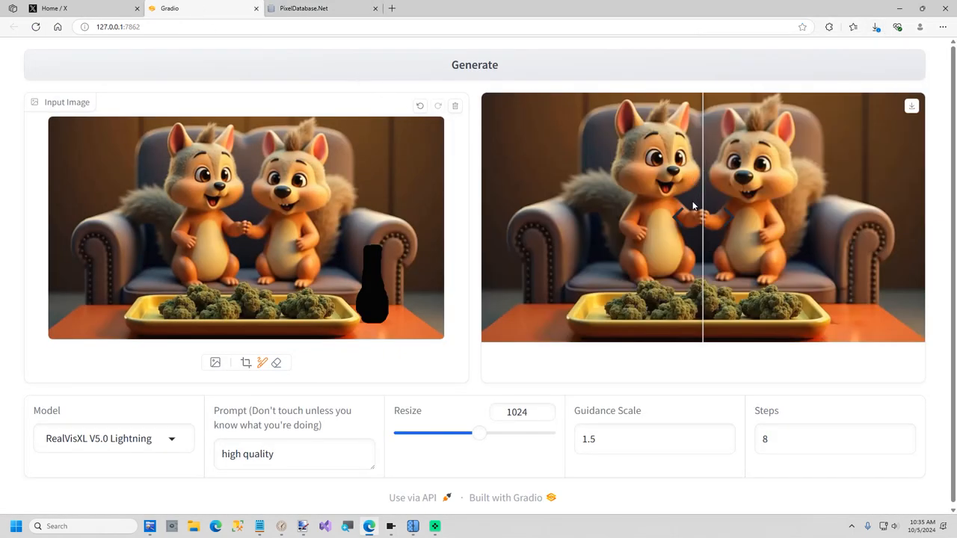
left_click_drag(702, 217, 631, 231)
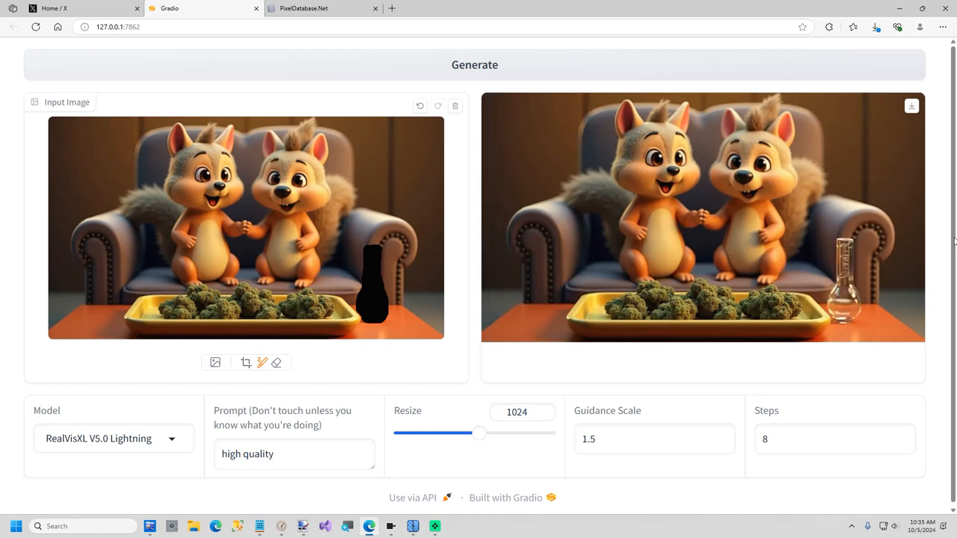
left_click(511, 9)
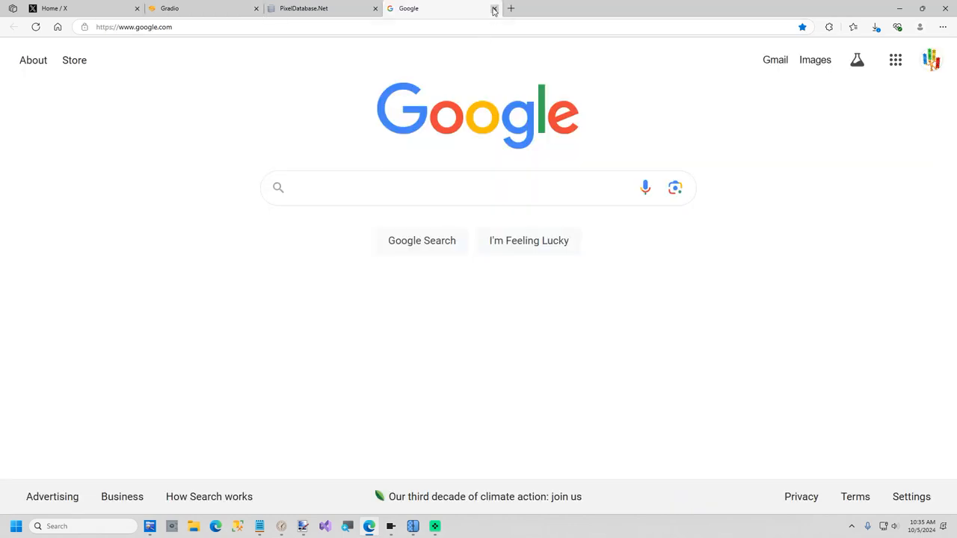
left_click(493, 9)
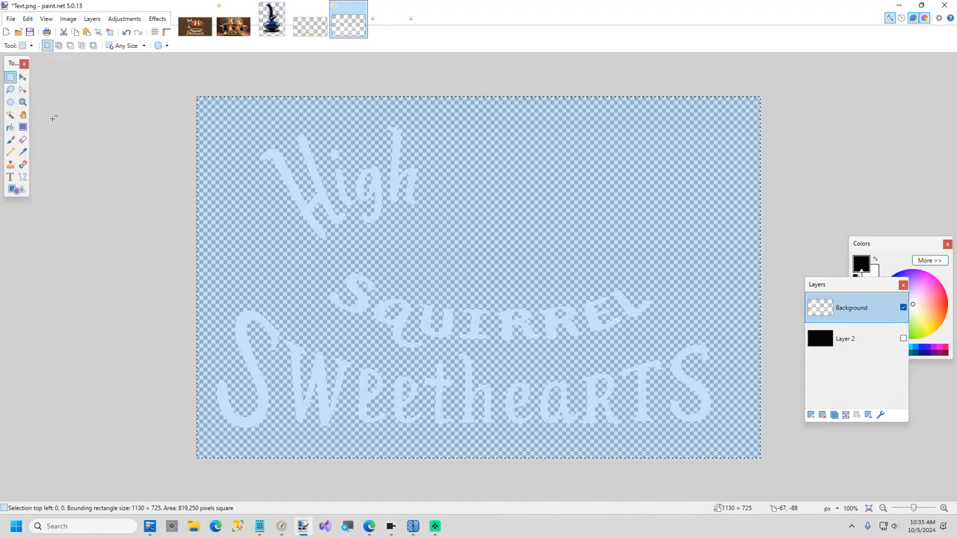
- Save the squirrel picture as 'Squirrels' in the Temp folder
left_click(386, 20)
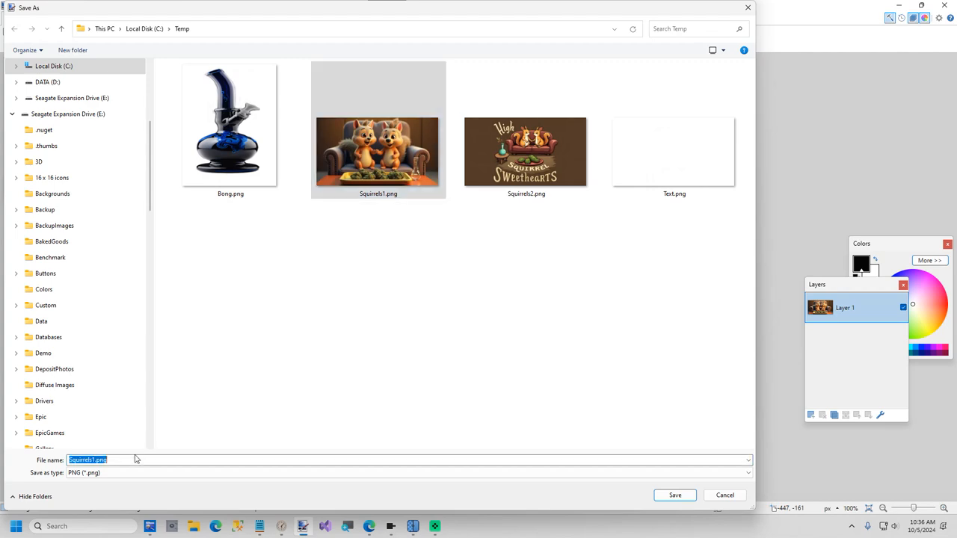
type("Squirrels")
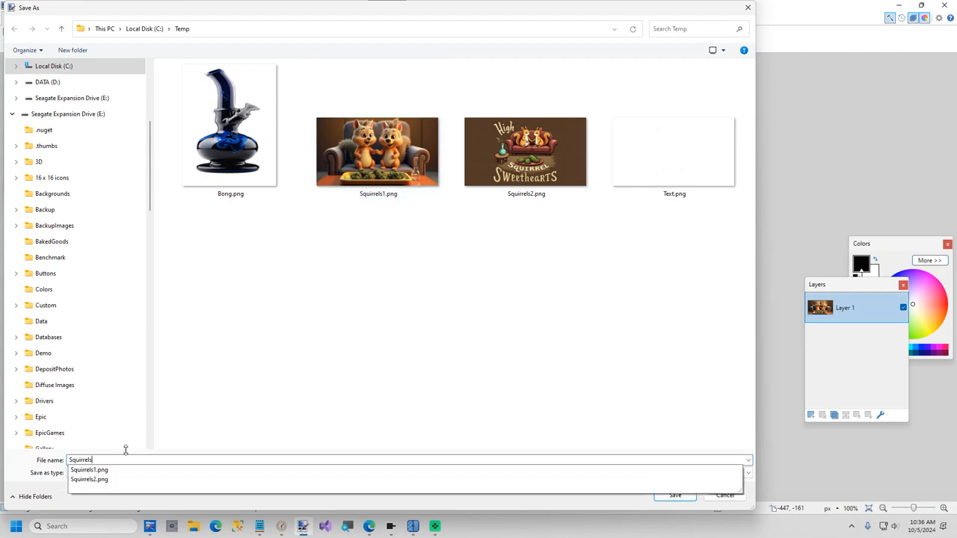
left_click(674, 495)
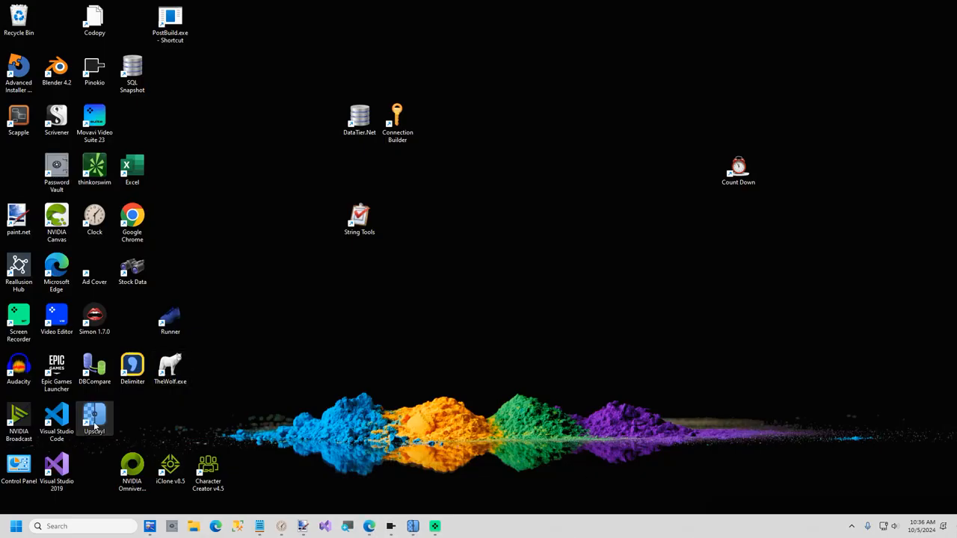
- Launch Upscayl, select the squirrel PNG and run a 4x upscale to 4096×2304
double_click(95, 419)
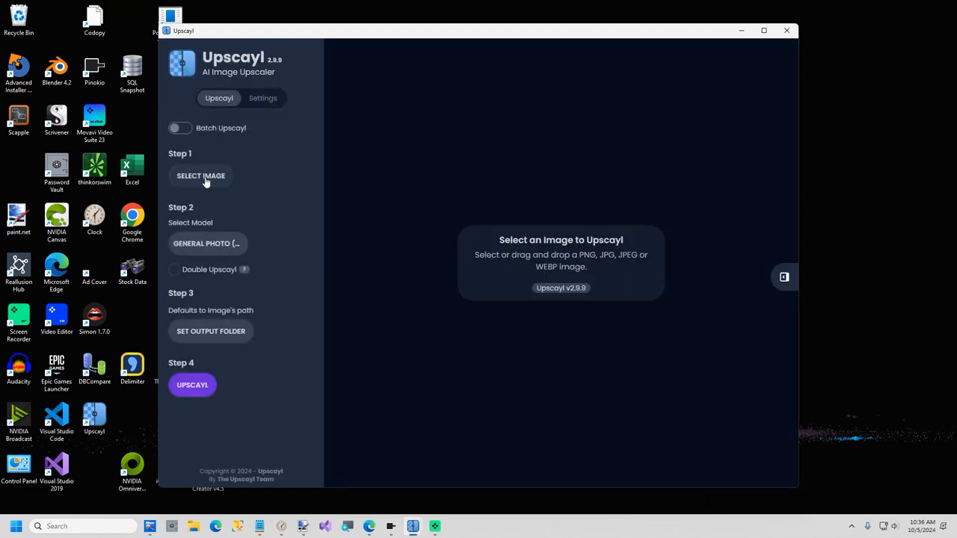
left_click(200, 176)
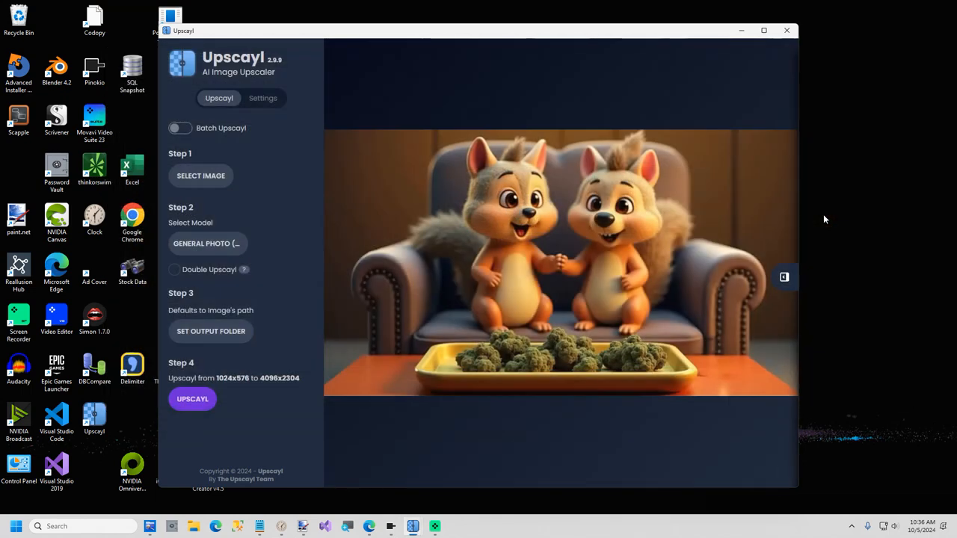
left_click(191, 398)
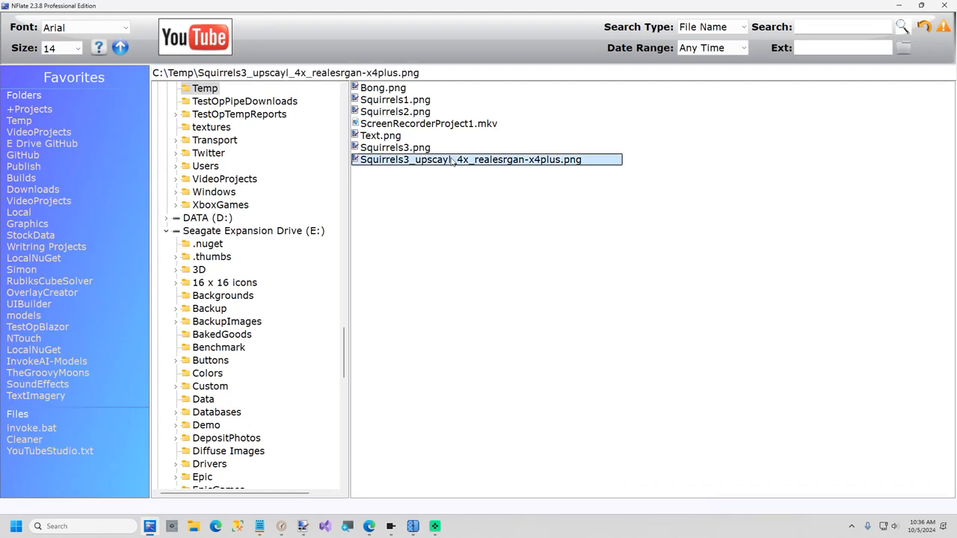
- Open the upscaled squirrel file and resize it to 1920 × 1080 pixels
double_click(468, 158)
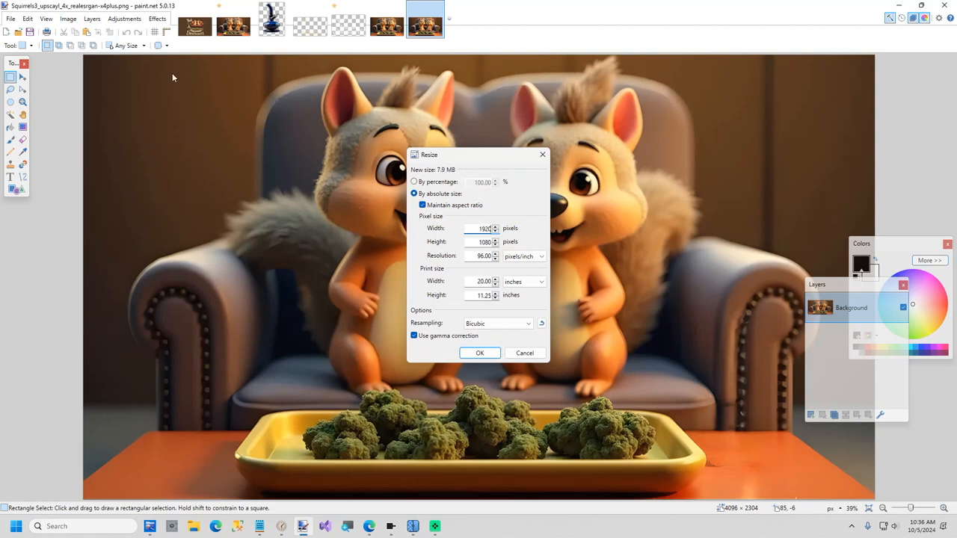
left_click(478, 353)
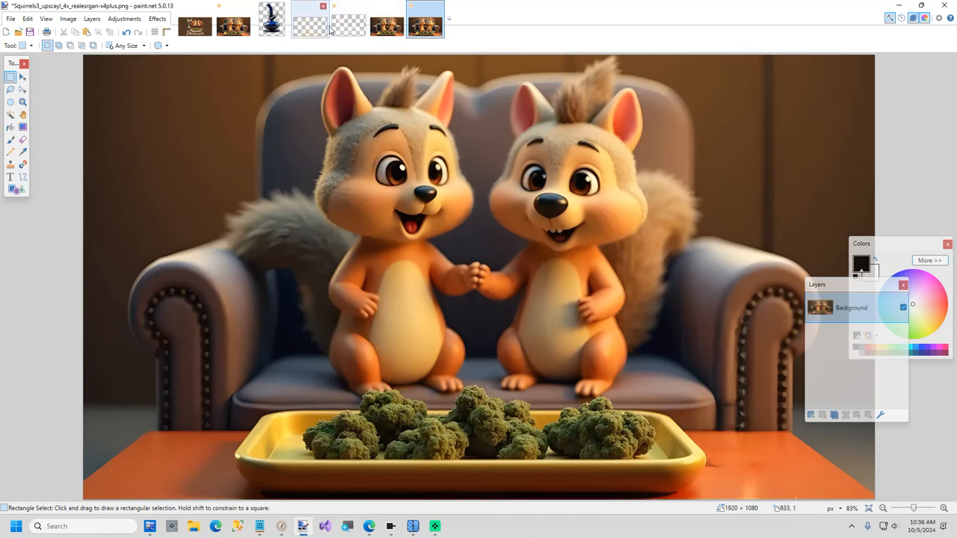
- Paste the Text.png lettering into a new layer and enlarge it across the upper image
left_click(346, 26)
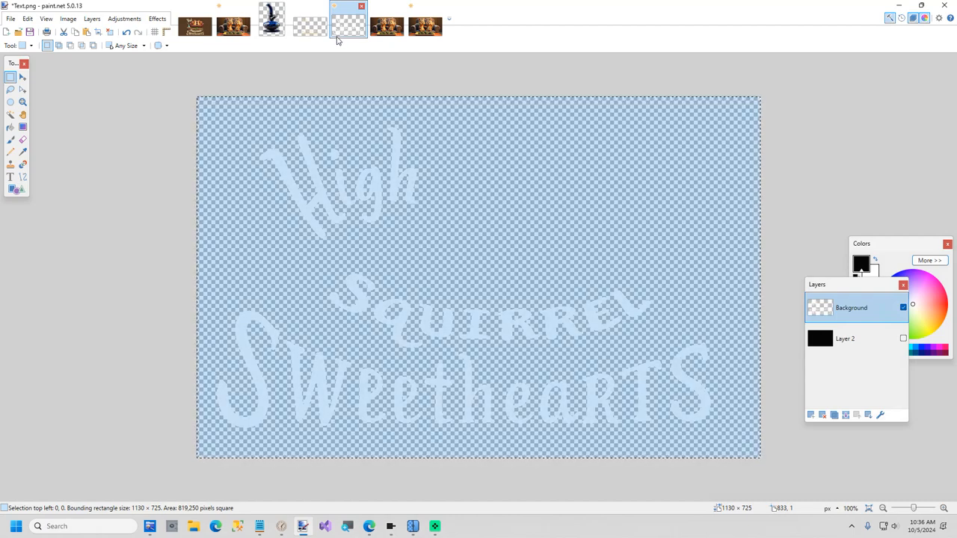
left_click(424, 24)
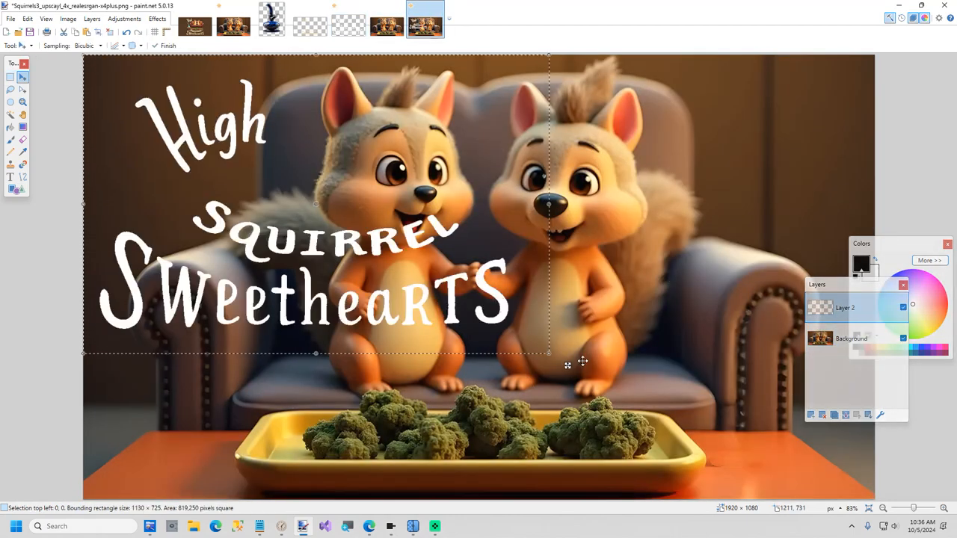
left_click_drag(568, 363, 611, 404)
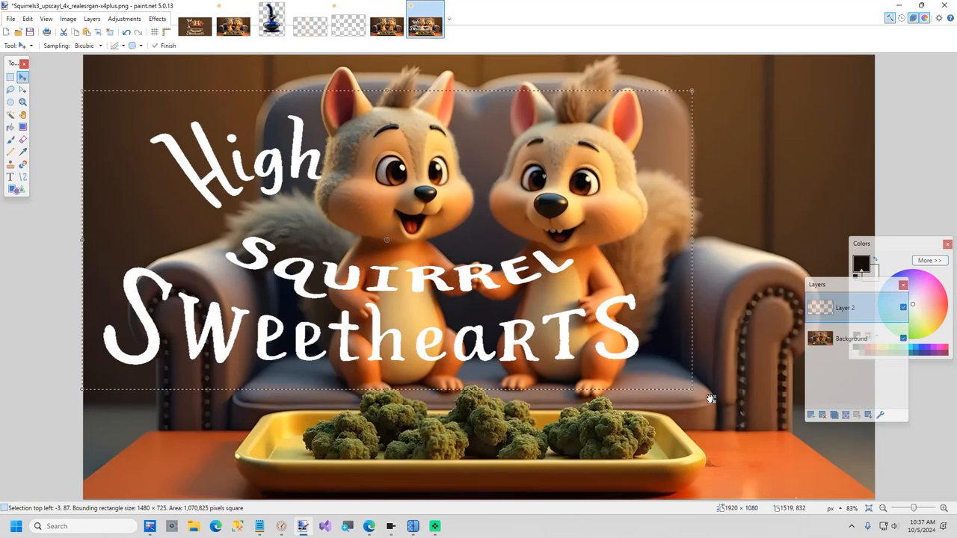
- Lower the Background layer's brightness to about -21, then bring up Bong.png
left_click(852, 338)
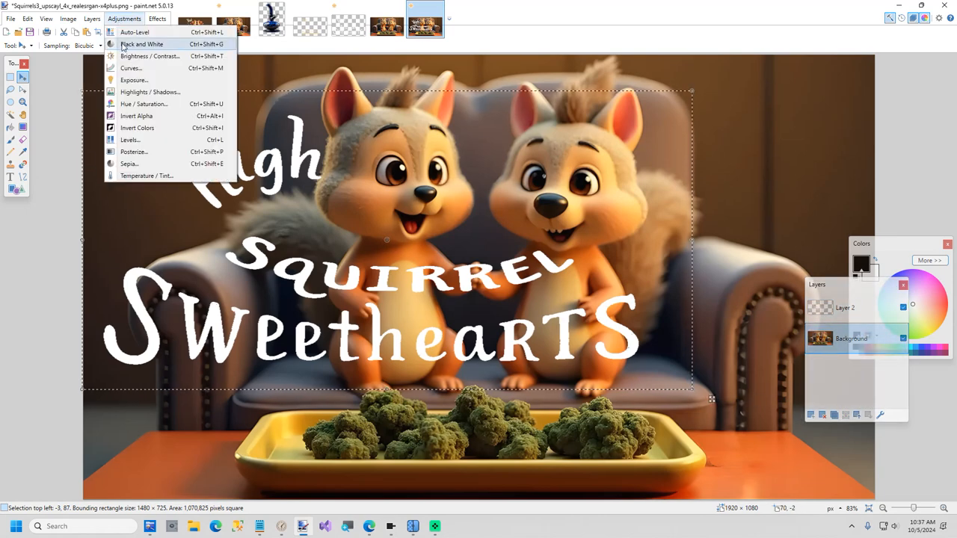
left_click(149, 57)
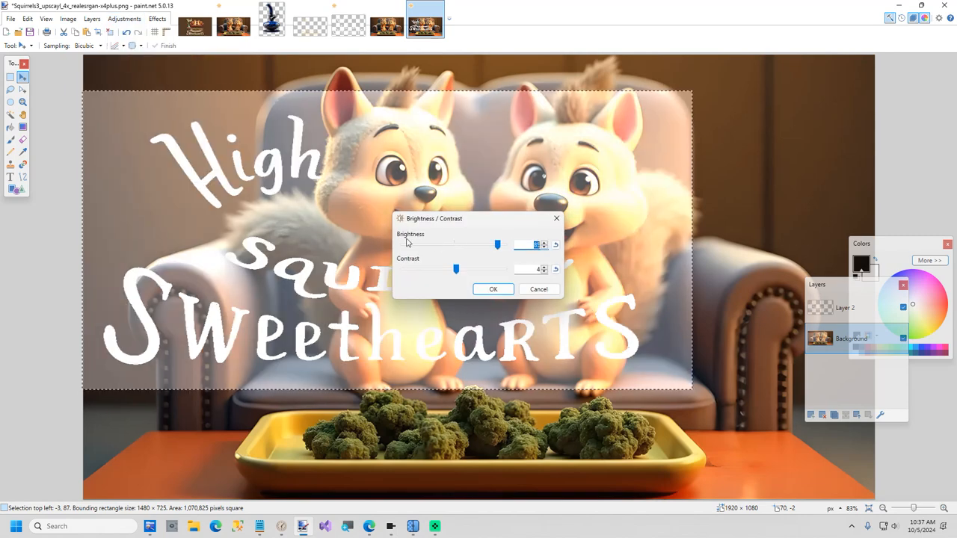
left_click_drag(496, 246, 449, 245)
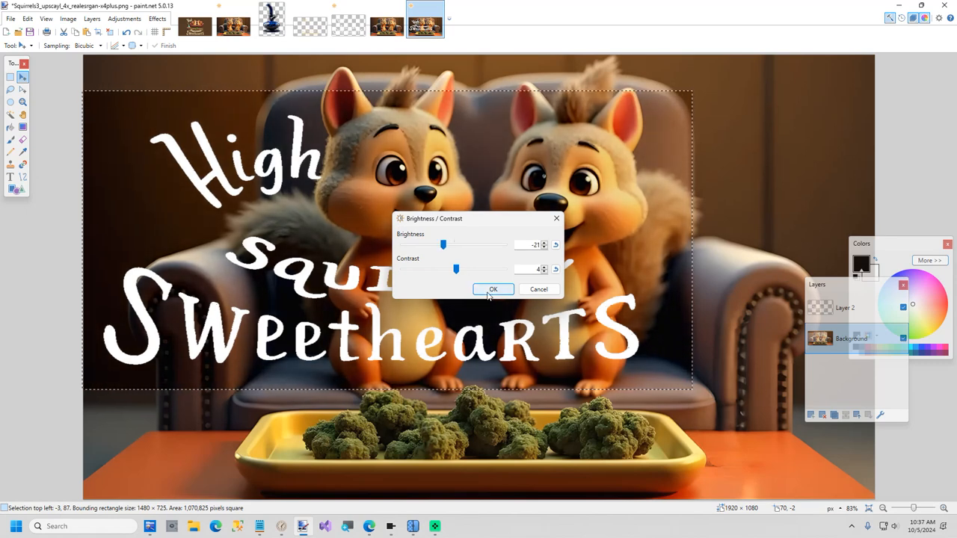
left_click(493, 290)
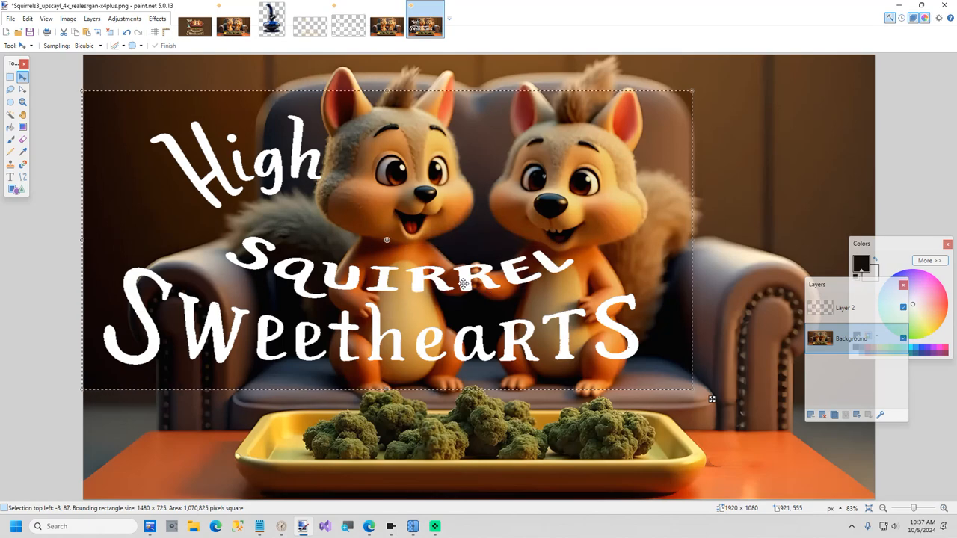
left_click(273, 21)
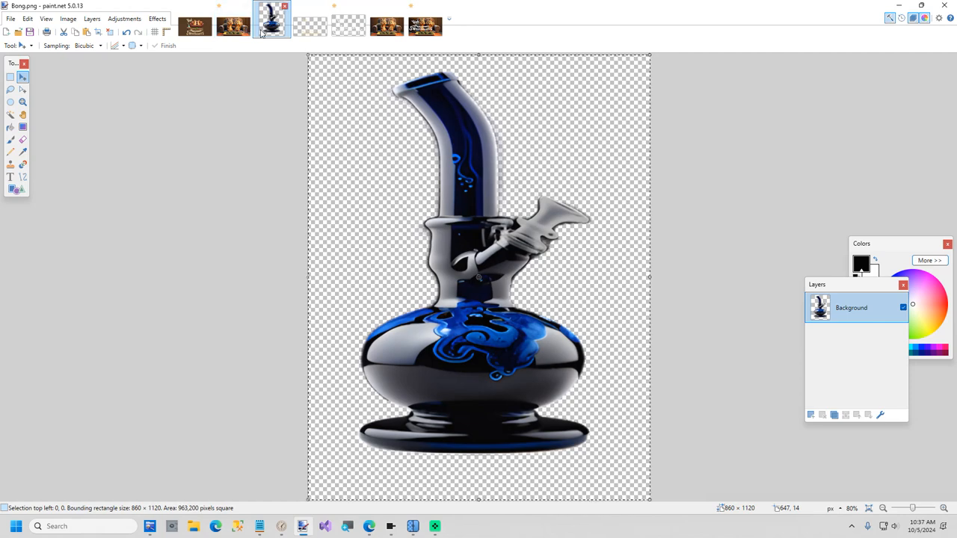
- Resize the bong cutout to 369 × 480 pixels, keeping aspect ratio
left_click(69, 18)
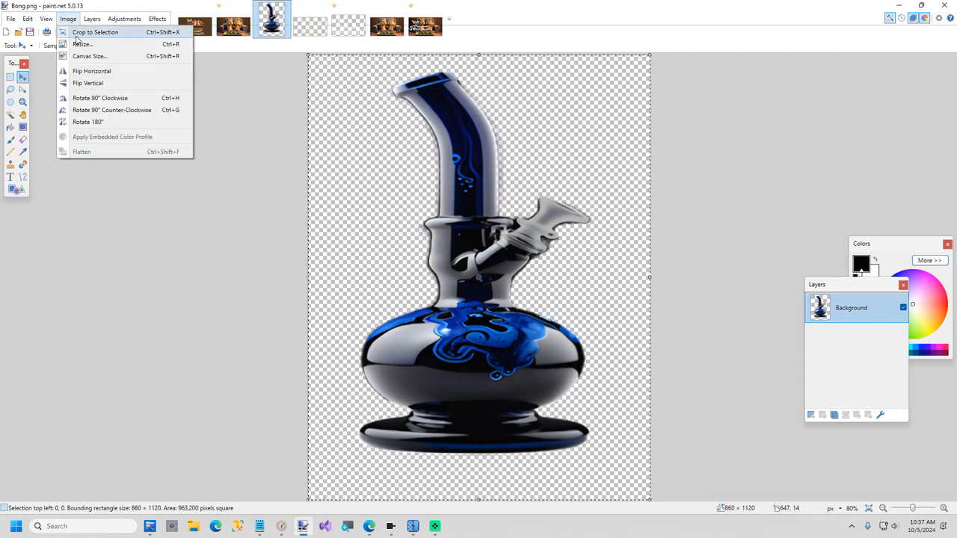
left_click(82, 43)
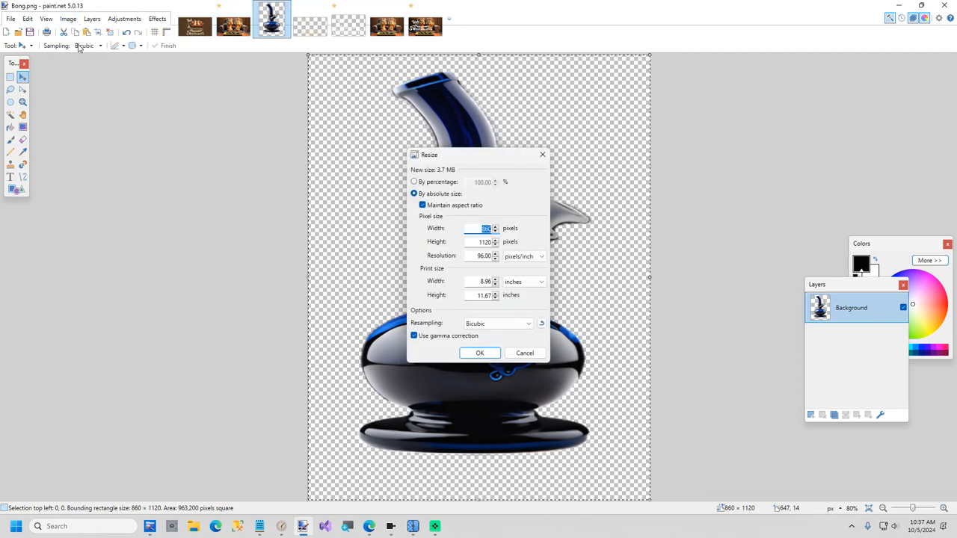
left_click(485, 241)
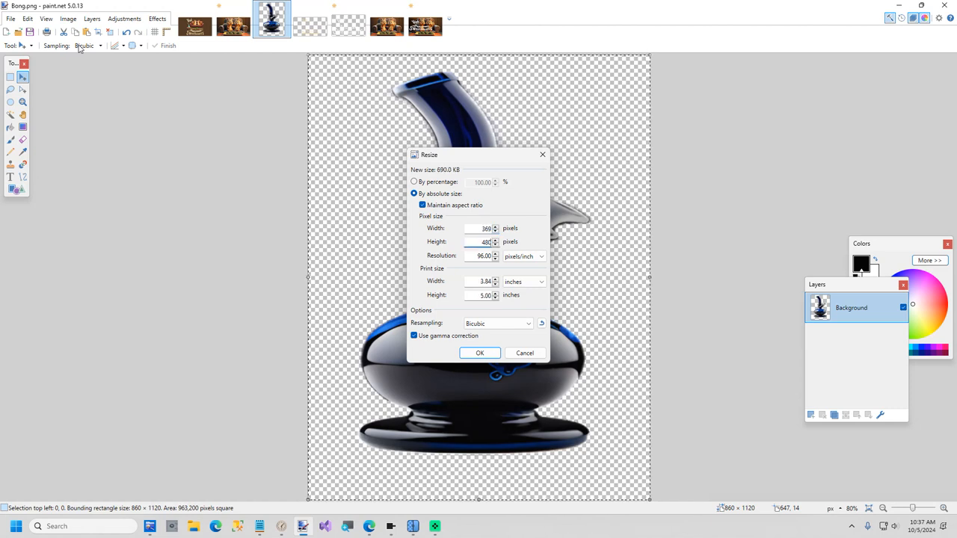
left_click(480, 353)
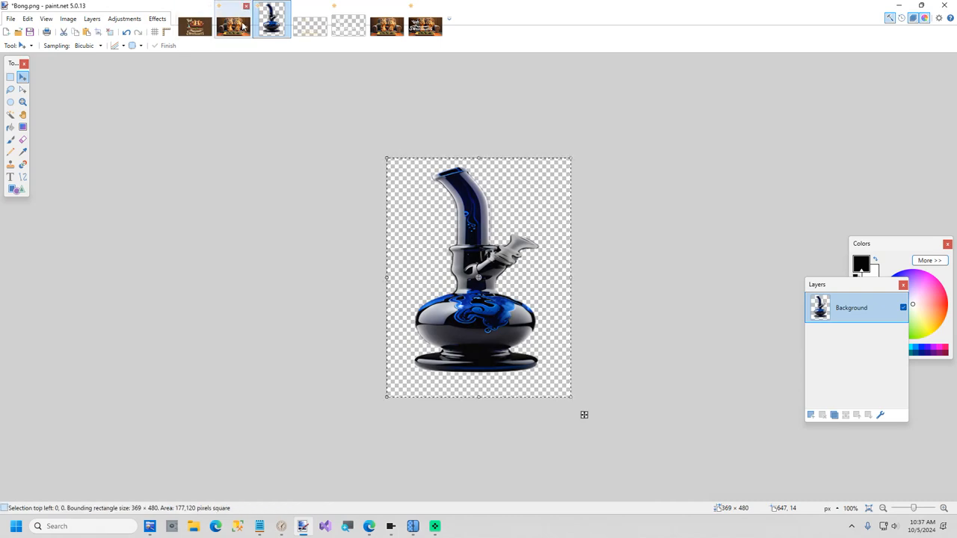
- Paste the bong onto its own layer at the lower right of the squirrel picture
left_click(425, 23)
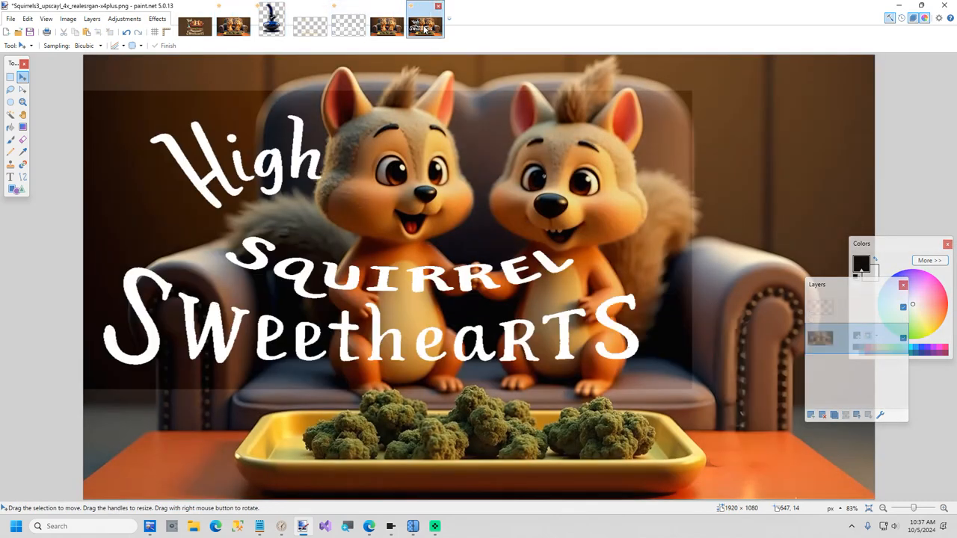
left_click(810, 415)
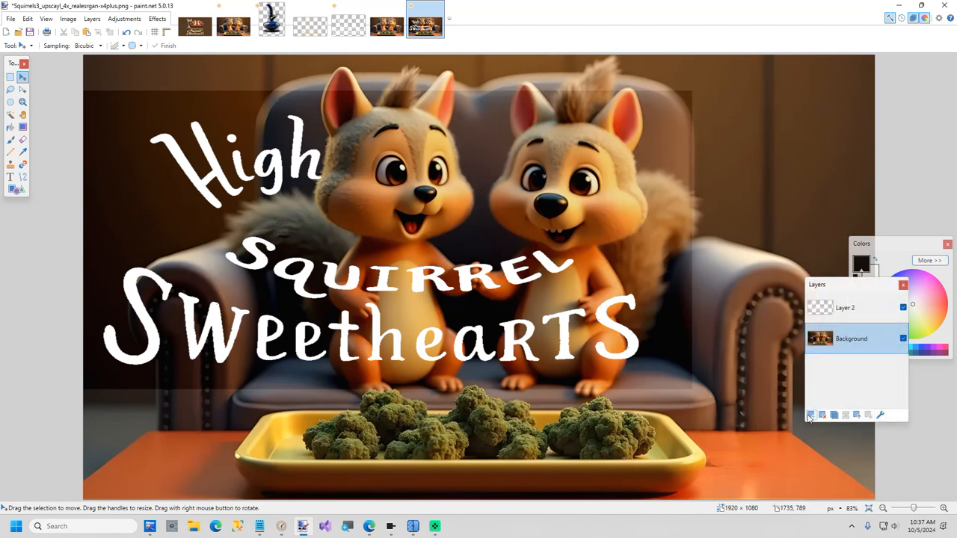
left_click(810, 414)
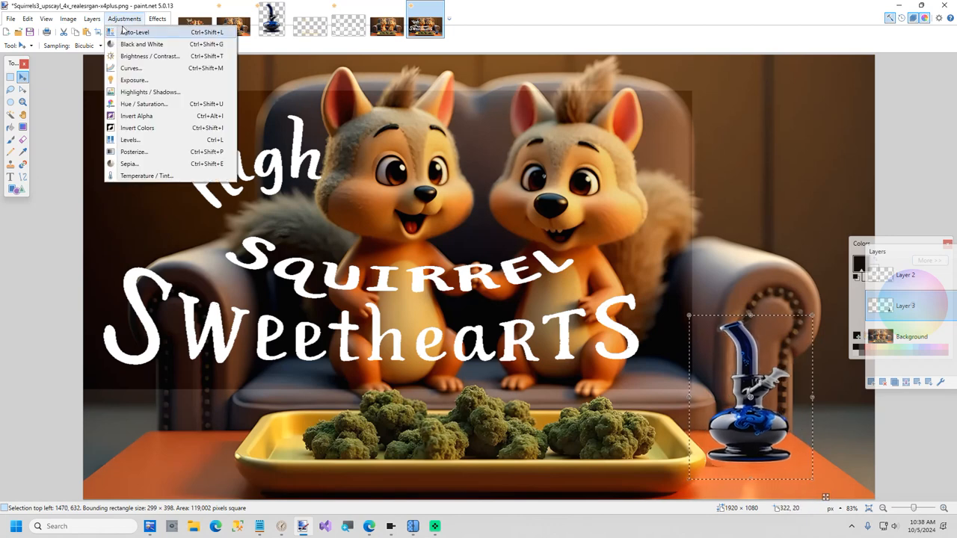
- Tone the bong layer's brightness down slightly with Brightness/Contrast
left_click(150, 57)
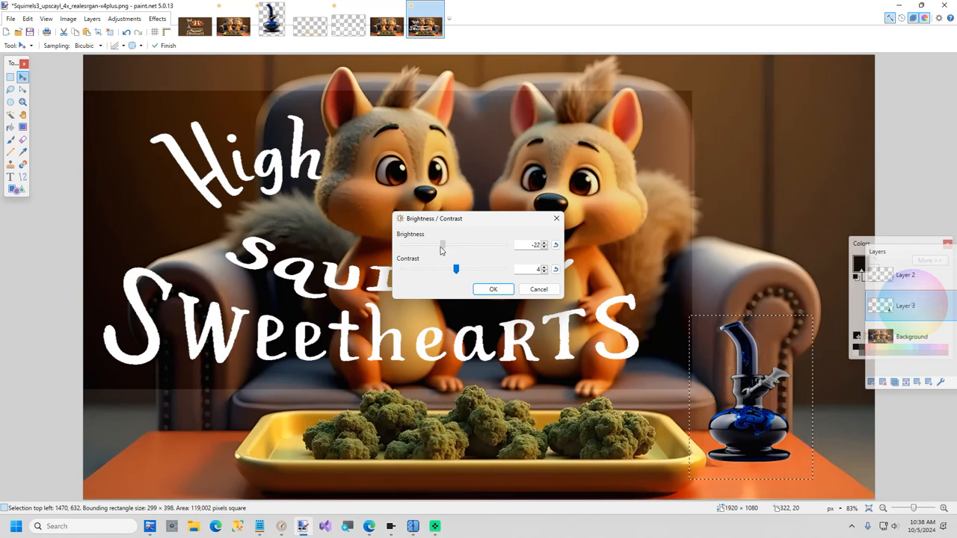
left_click_drag(443, 245, 449, 245)
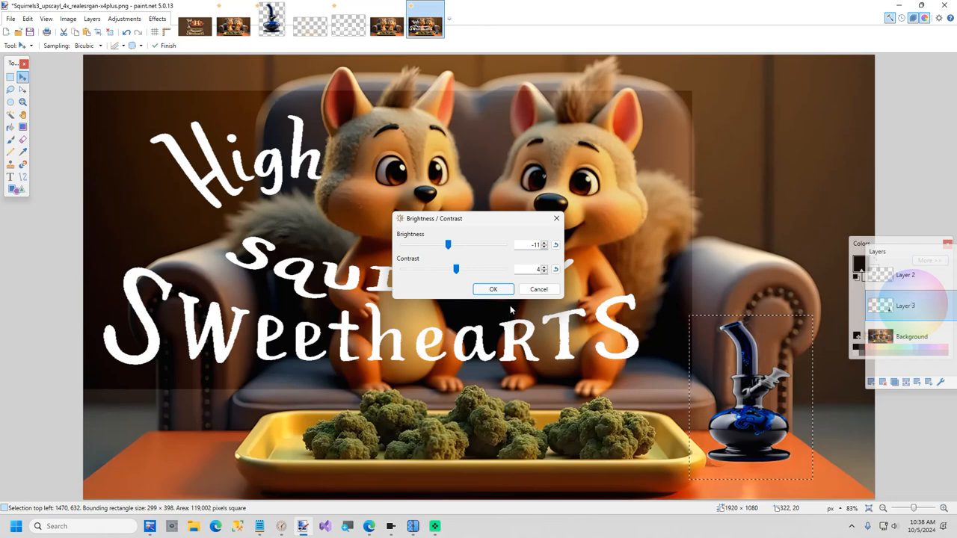
left_click(493, 290)
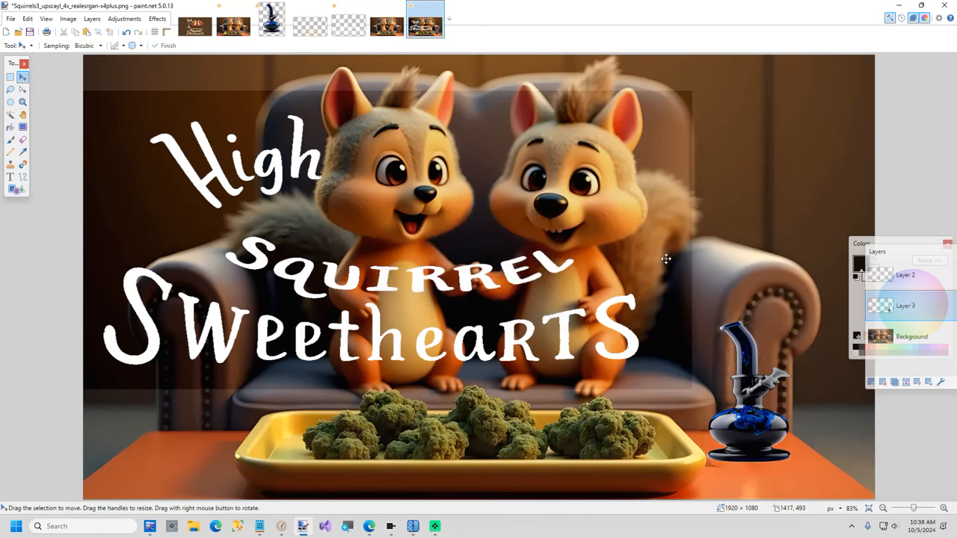